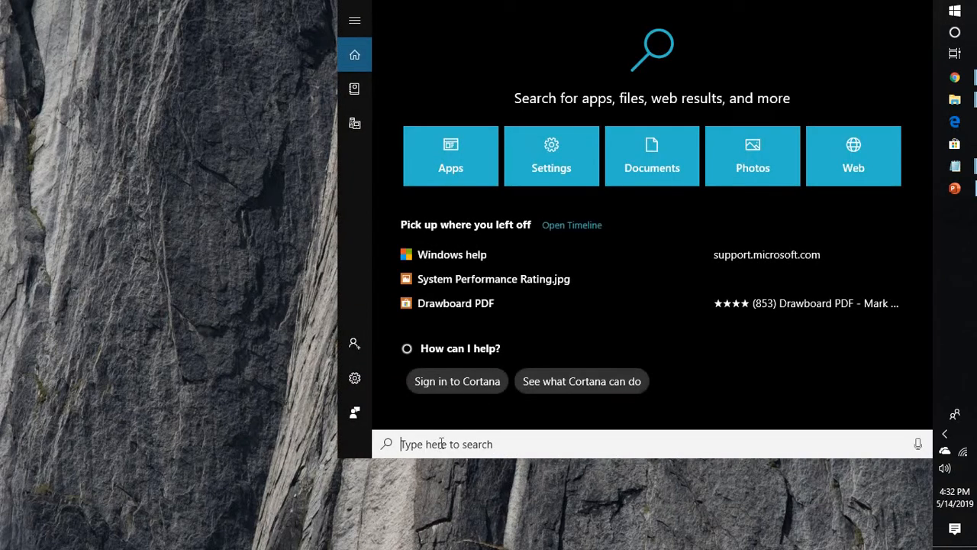
# Step: Search for 'dccw' to launch Display Color Calibration
pyautogui.write('dccw')
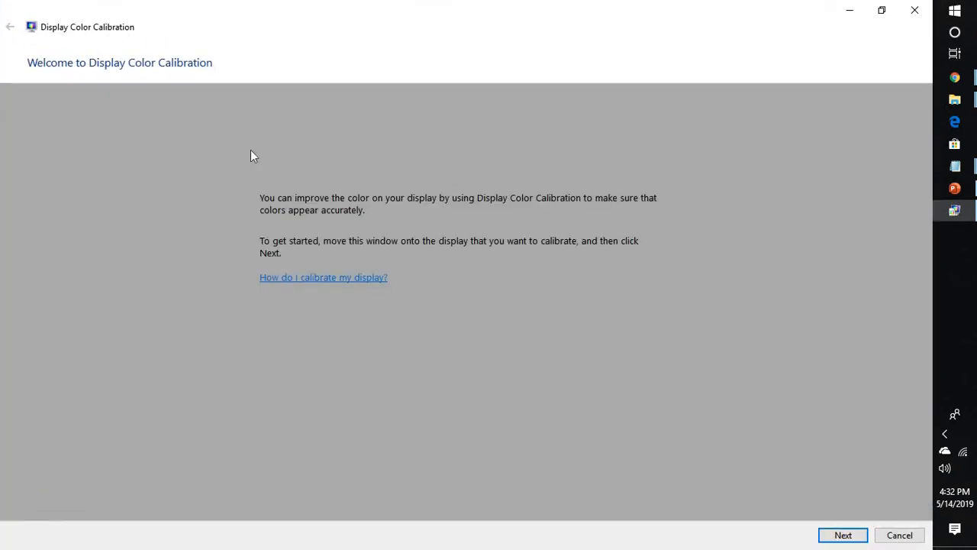
pyautogui.moveTo(396, 160)
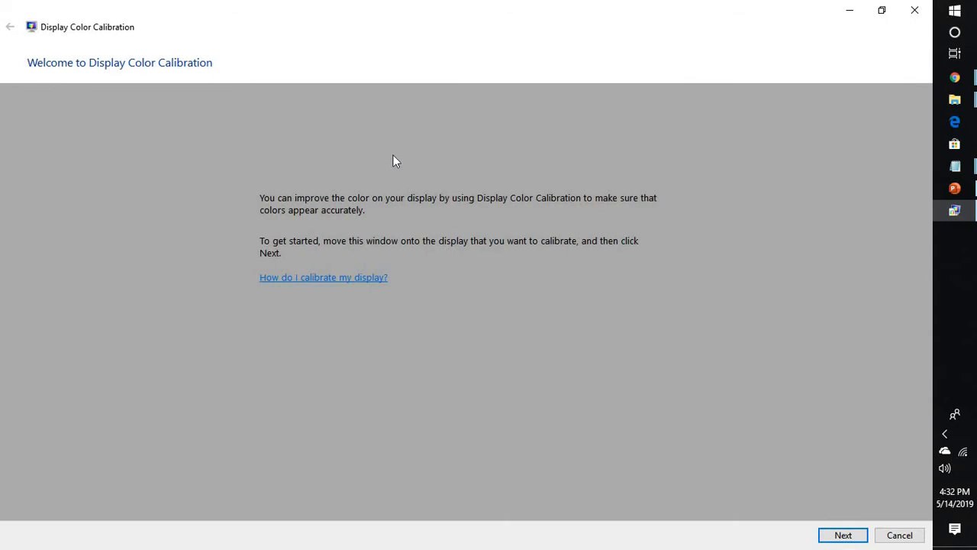
pyautogui.moveTo(382, 18)
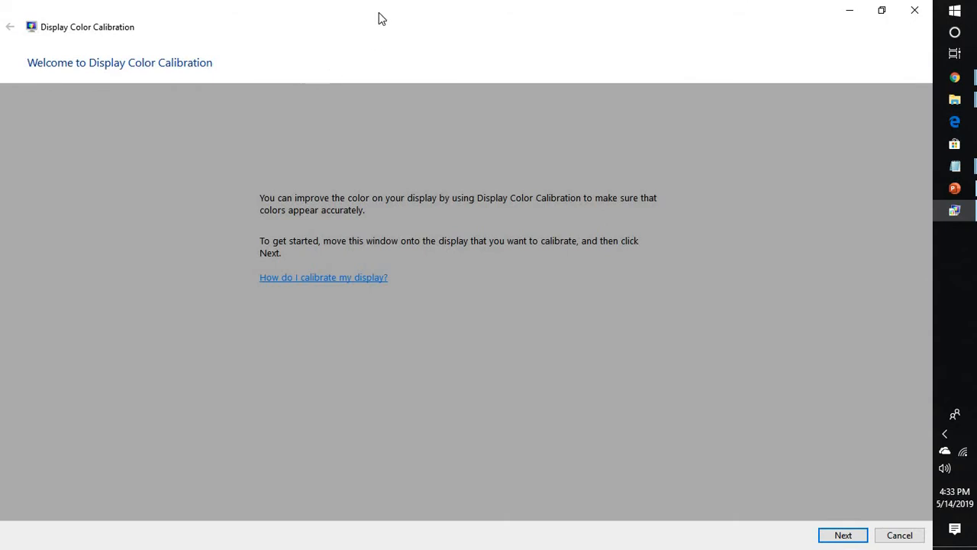
pyautogui.moveTo(811, 424)
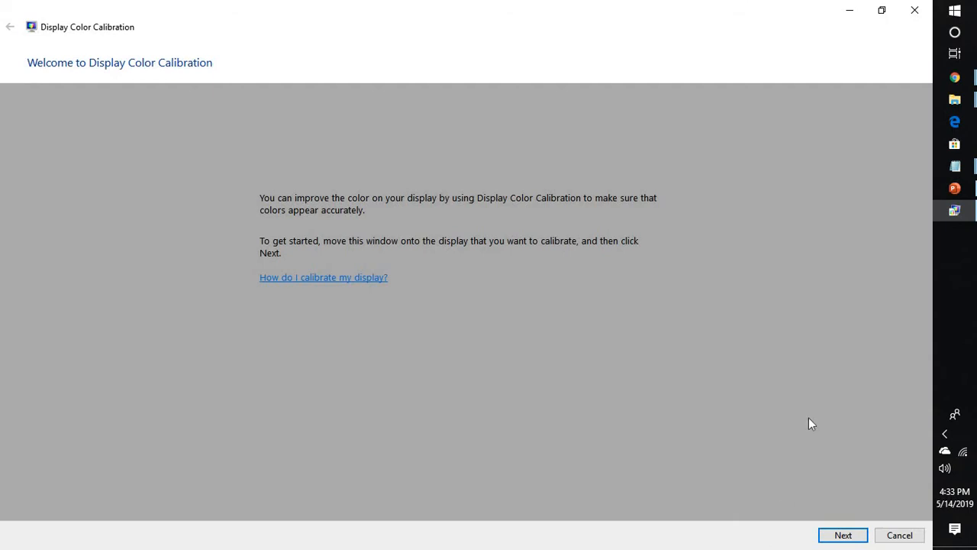
# Step: Advance from the welcome page to Set basic color settings
pyautogui.click(843, 534)
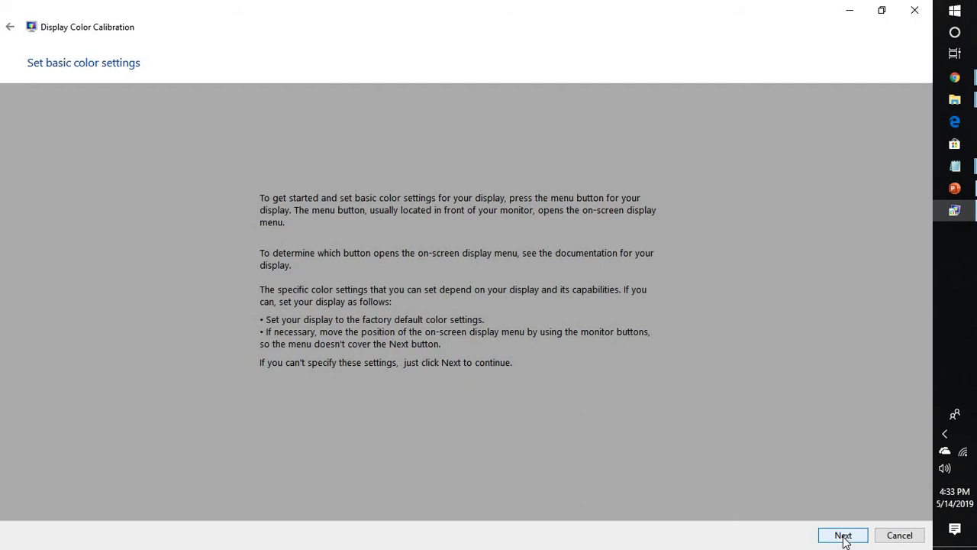
# Step: Continue to the How to adjust gamma page with sample images
pyautogui.click(843, 534)
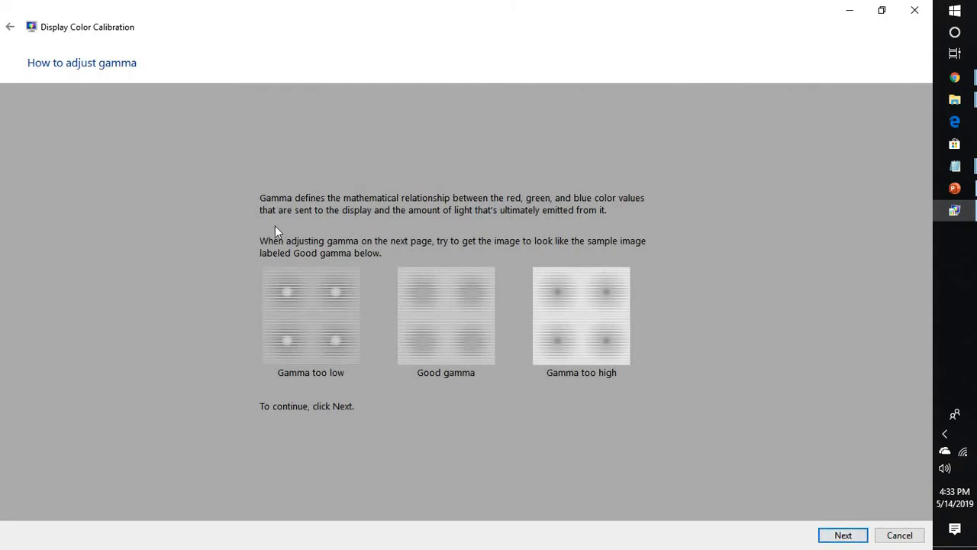
pyautogui.moveTo(318, 222)
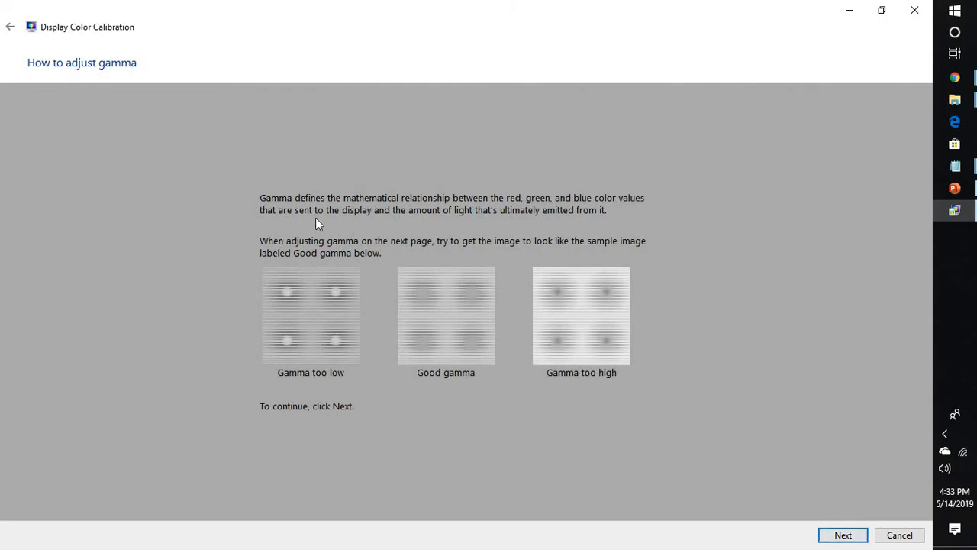
pyautogui.moveTo(345, 219)
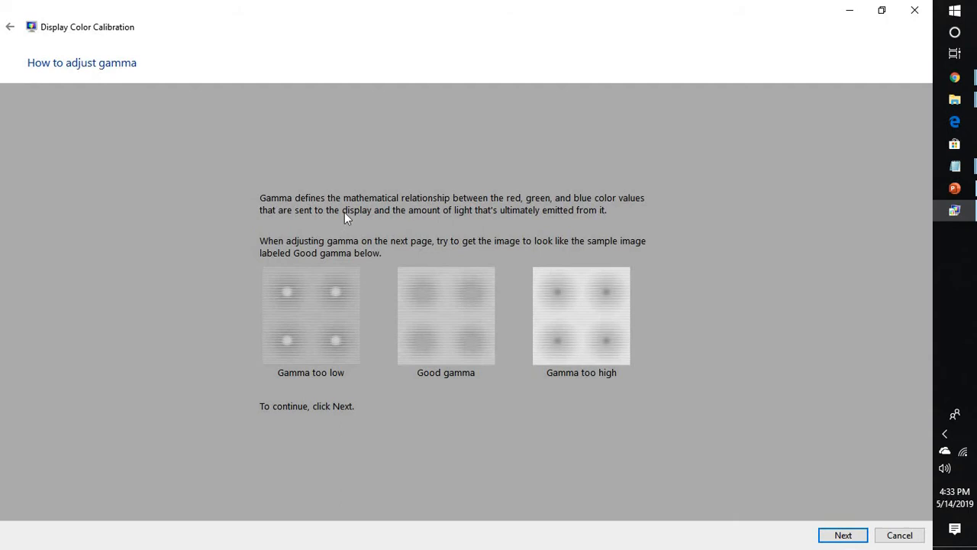
pyautogui.moveTo(439, 222)
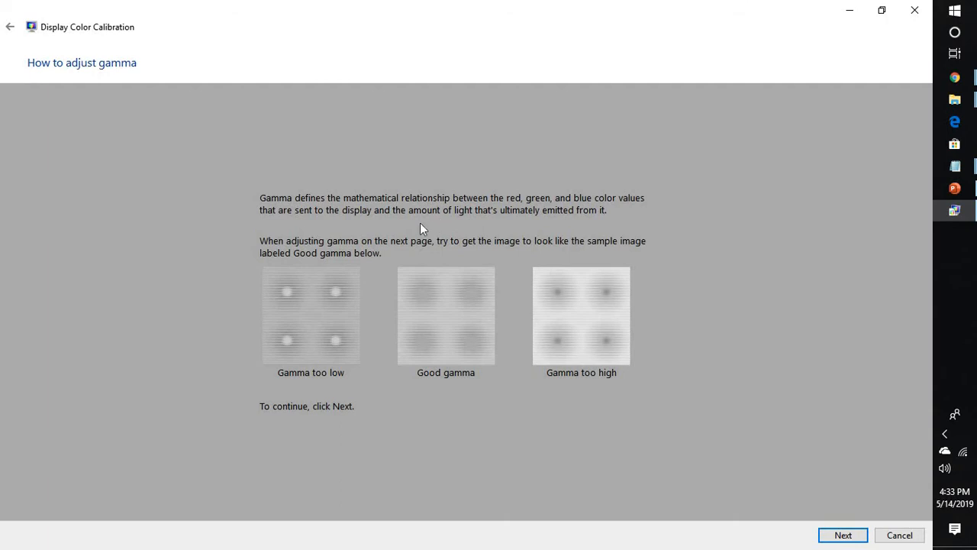
pyautogui.moveTo(461, 231)
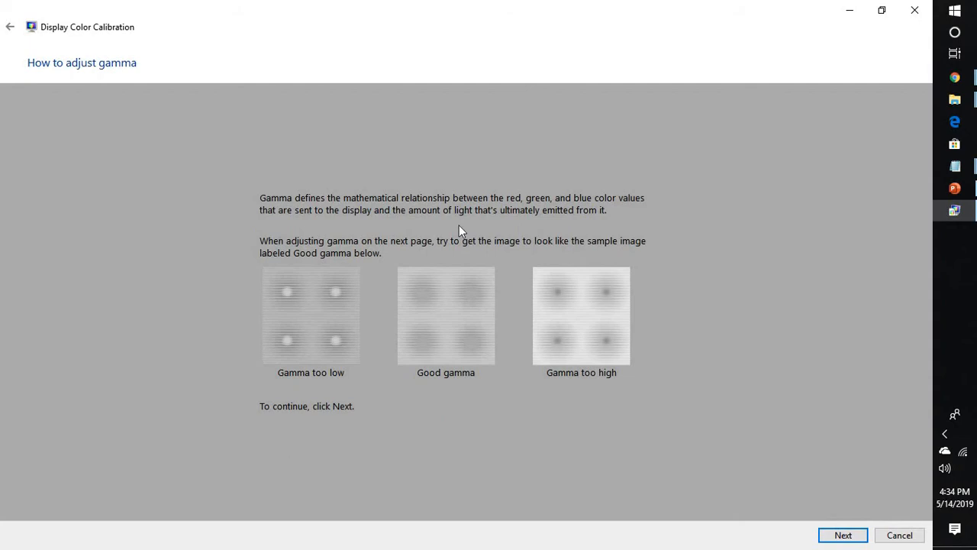
pyautogui.moveTo(278, 383)
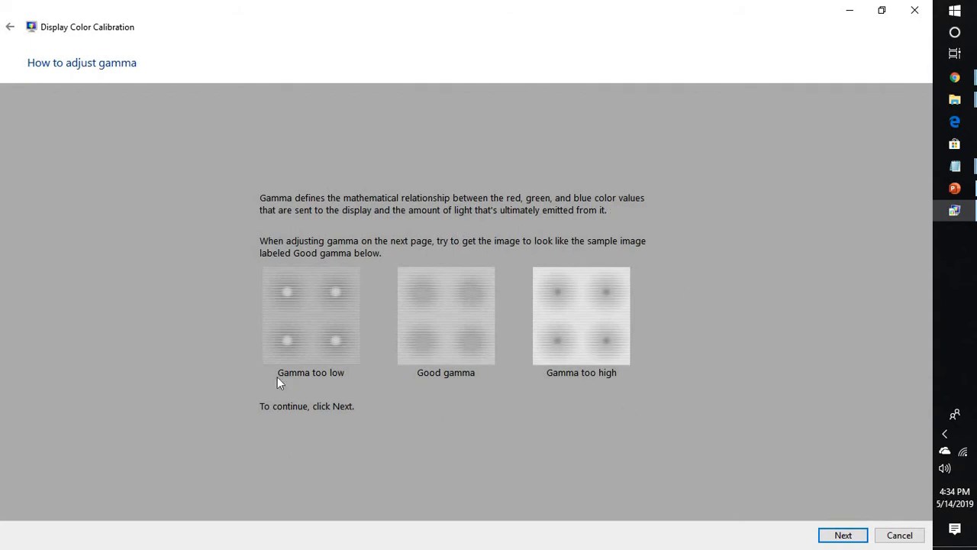
pyautogui.moveTo(260, 435)
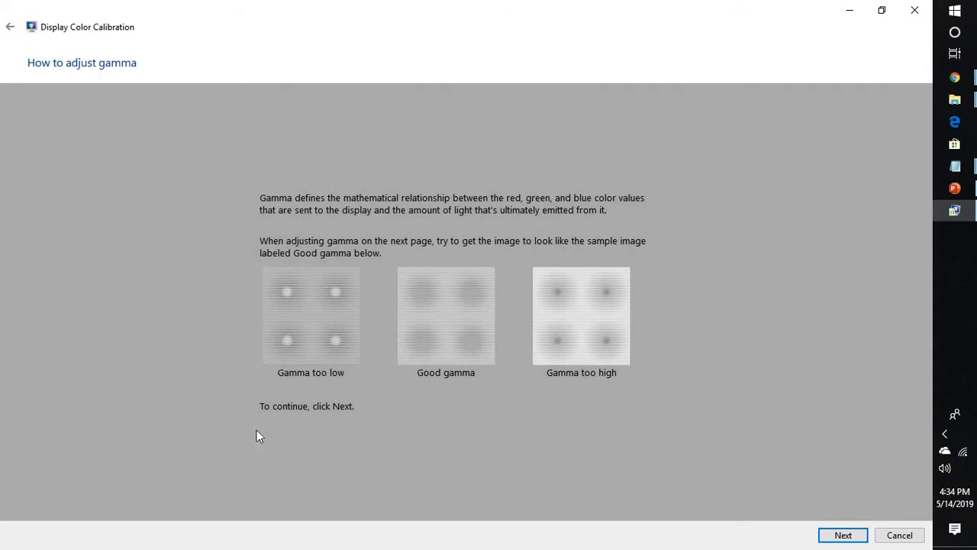
pyautogui.moveTo(502, 358)
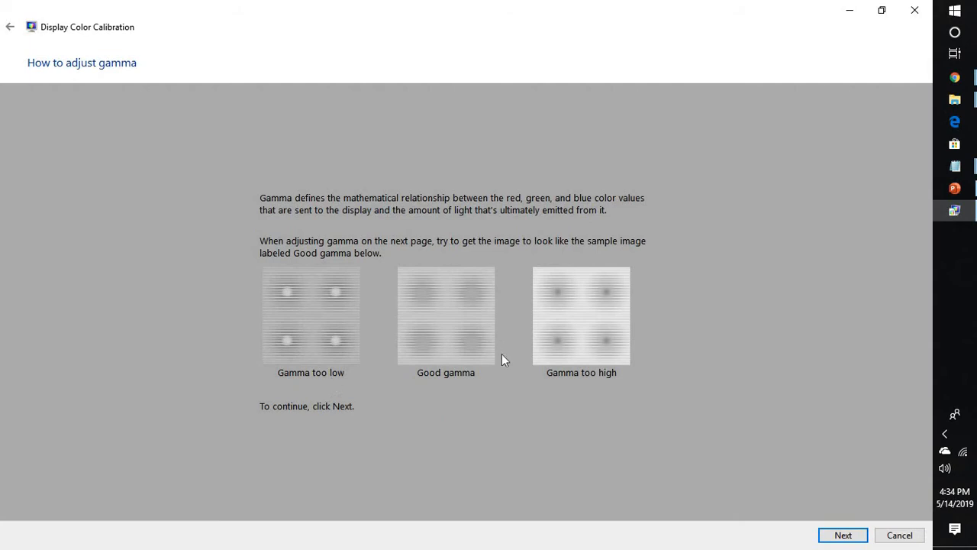
pyautogui.moveTo(450, 277)
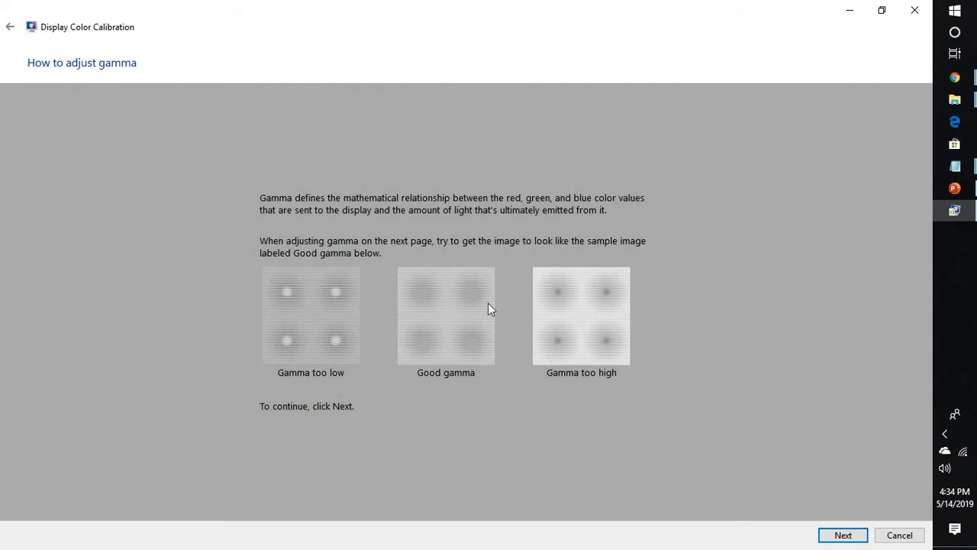
pyautogui.moveTo(538, 339)
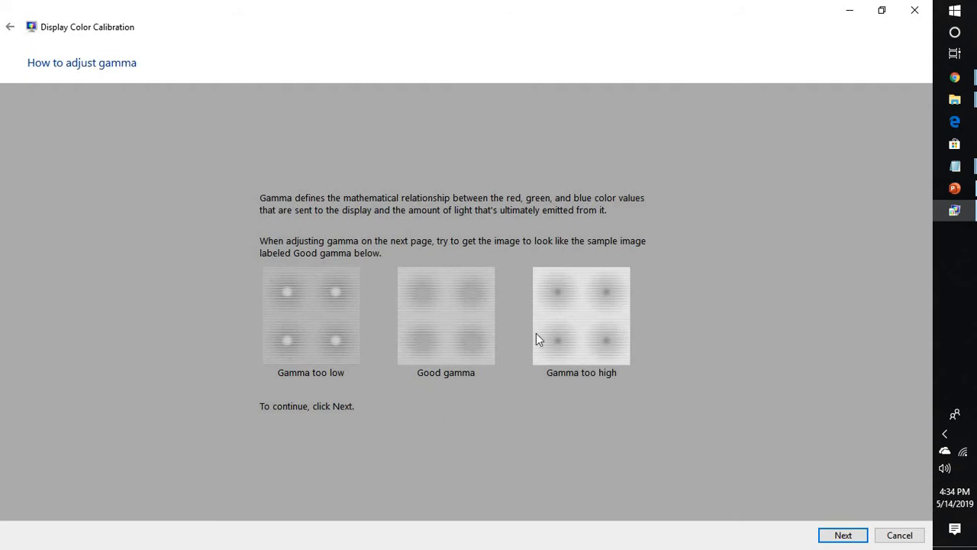
pyautogui.moveTo(677, 386)
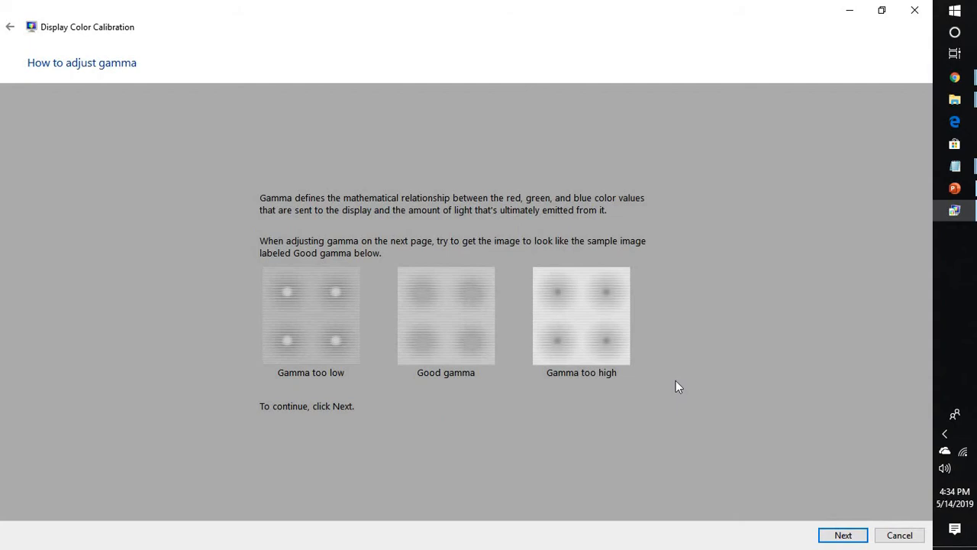
pyautogui.moveTo(455, 354)
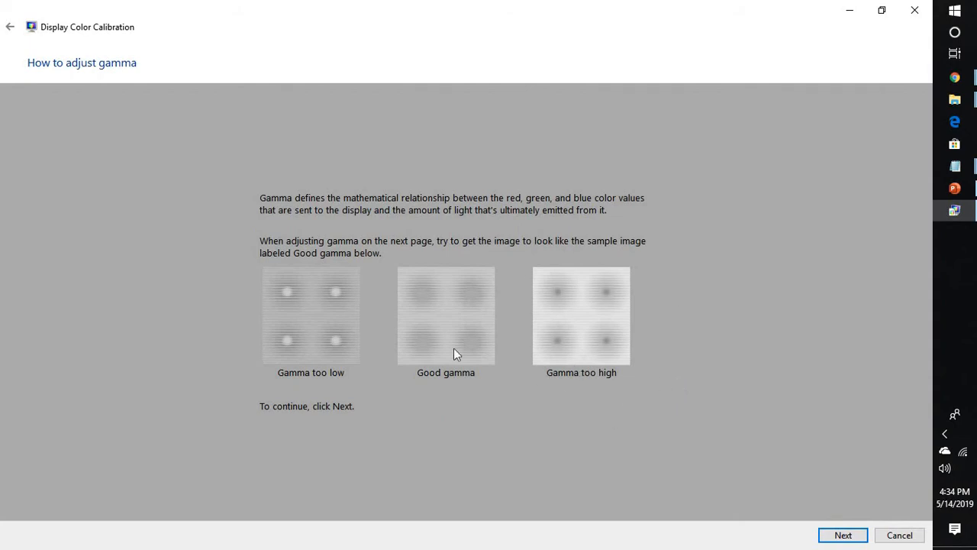
pyautogui.moveTo(365, 362)
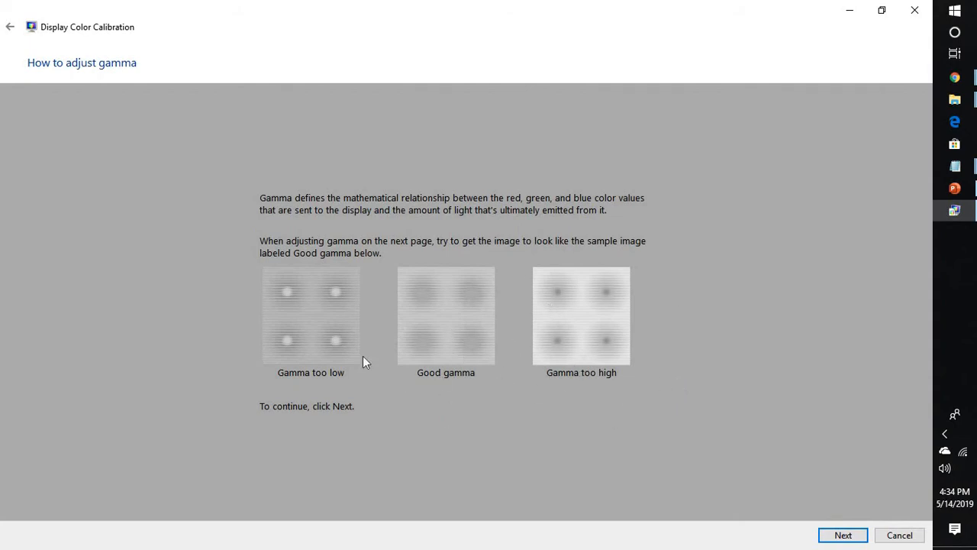
pyautogui.moveTo(349, 371)
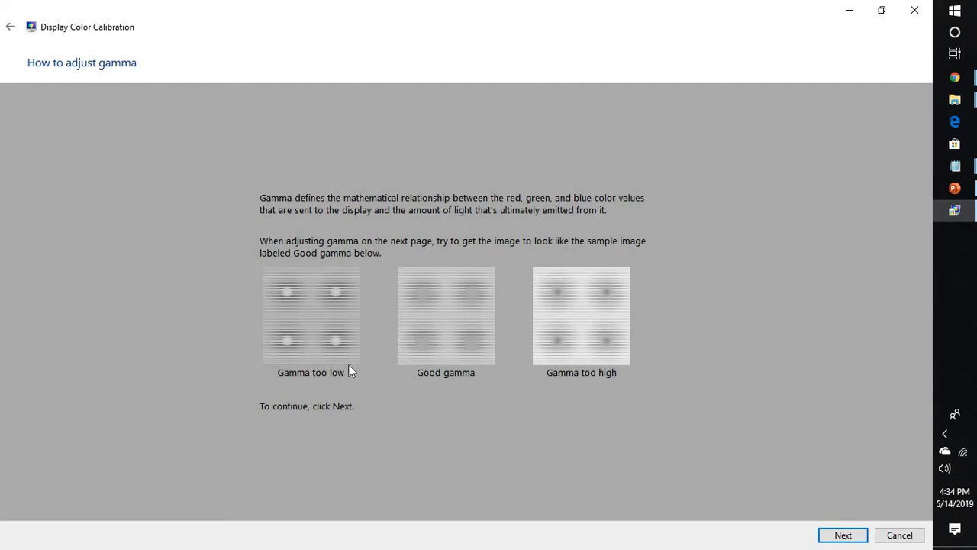
pyautogui.moveTo(372, 345)
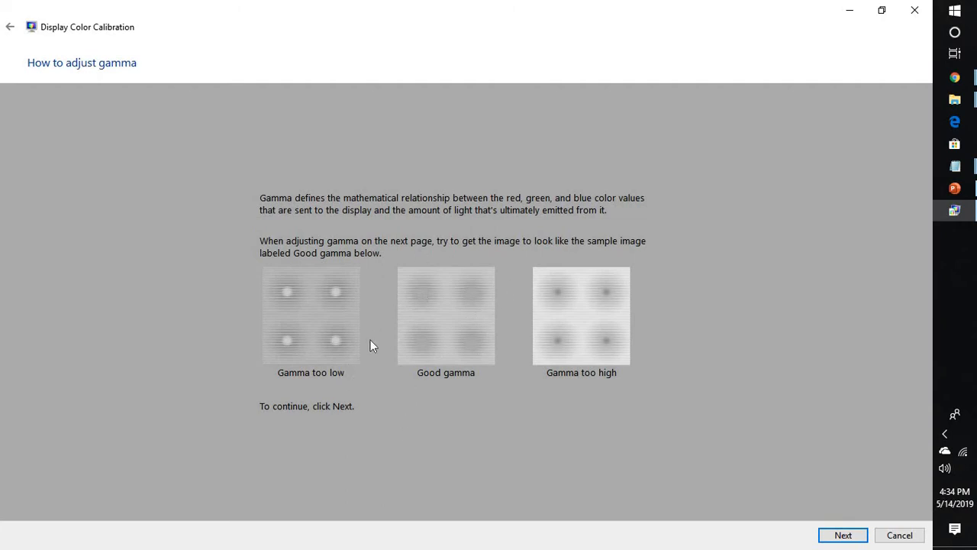
pyautogui.moveTo(592, 533)
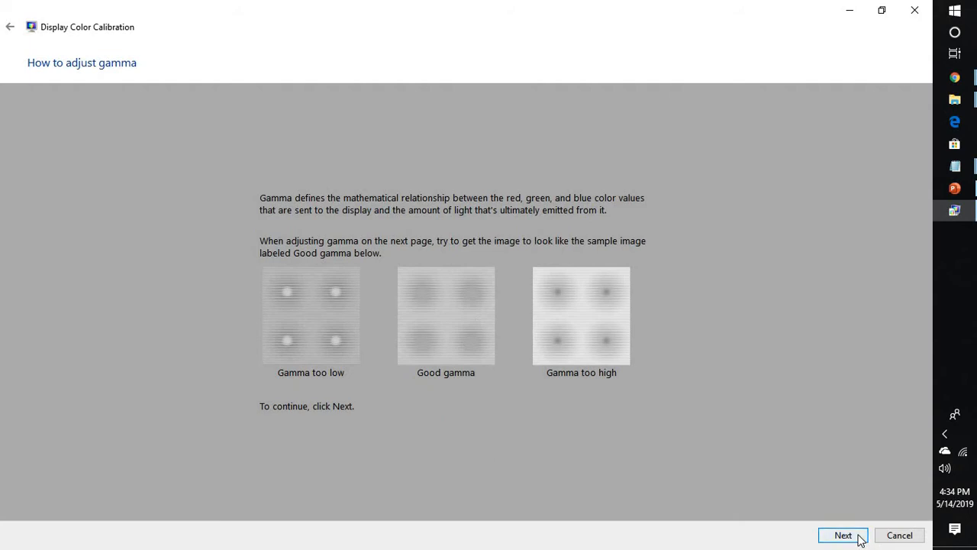
# Step: Adjust the gamma slider until the center dots are least visible, then continue
pyautogui.click(843, 534)
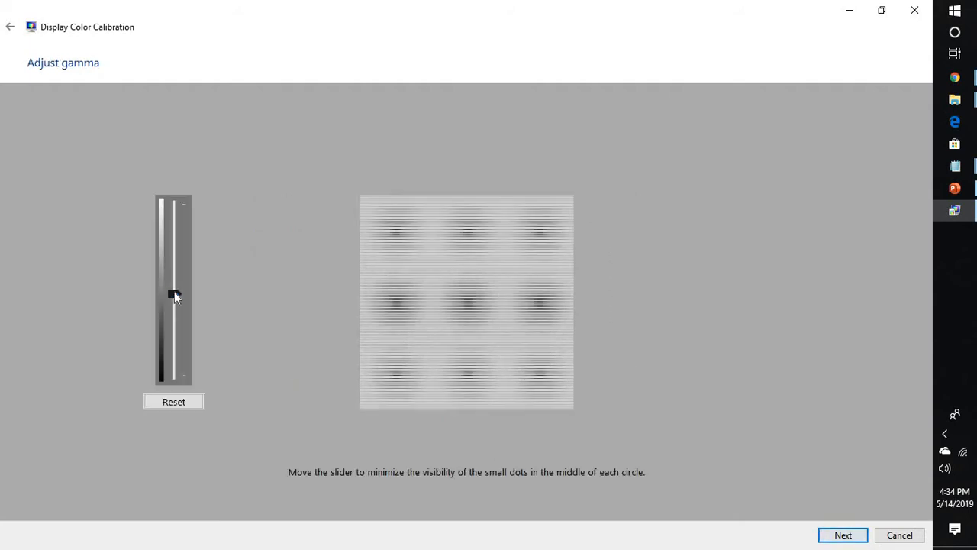
pyautogui.moveTo(173, 296); pyautogui.dragTo(173, 276)
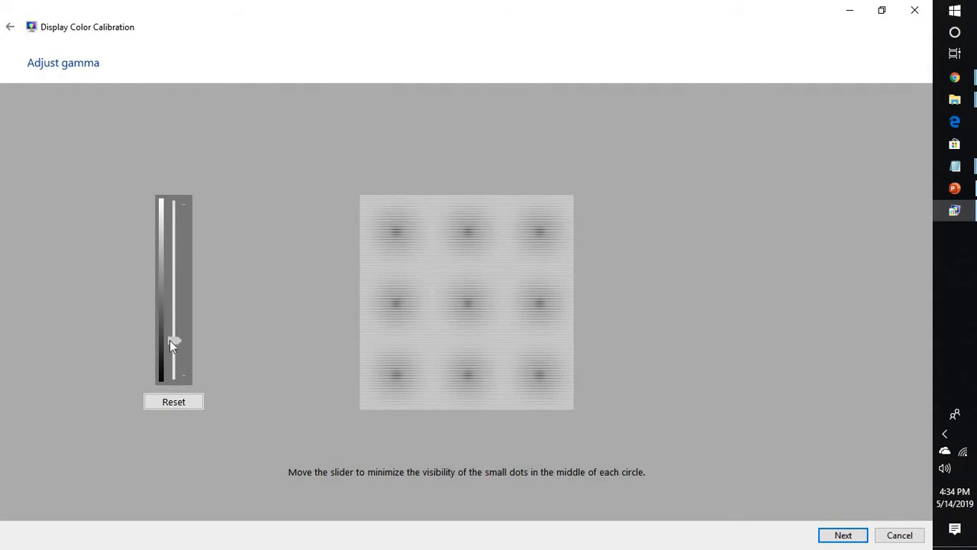
pyautogui.moveTo(173, 342); pyautogui.dragTo(174, 328)
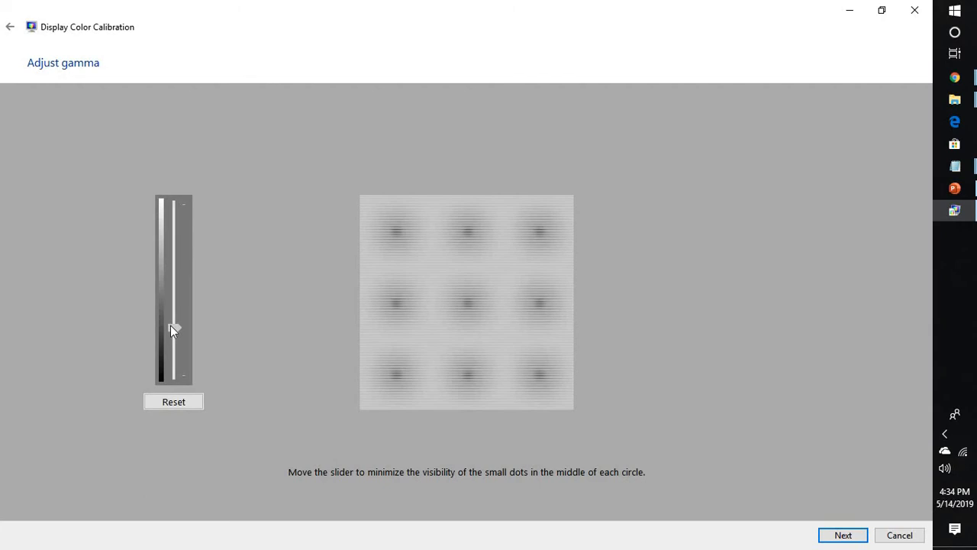
pyautogui.moveTo(174, 328); pyautogui.dragTo(173, 317)
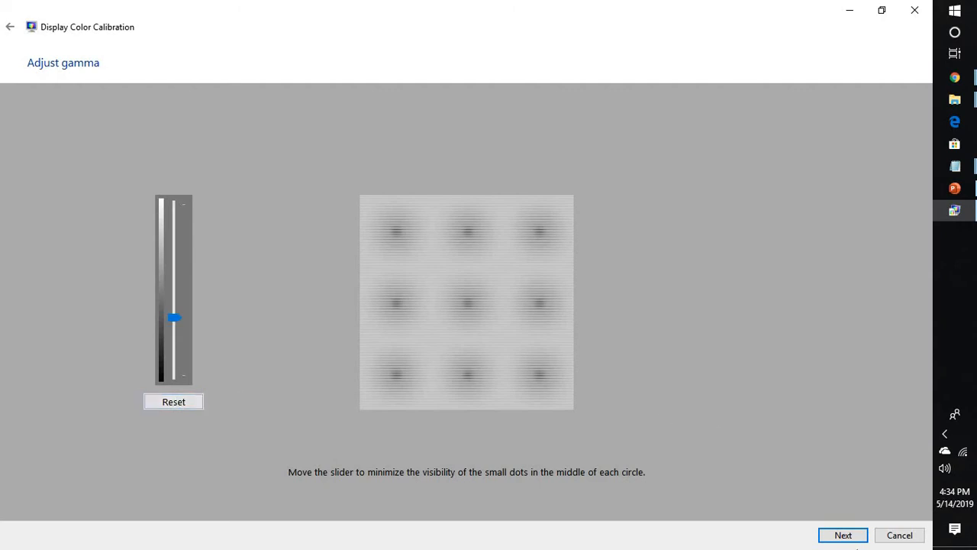
pyautogui.click(843, 534)
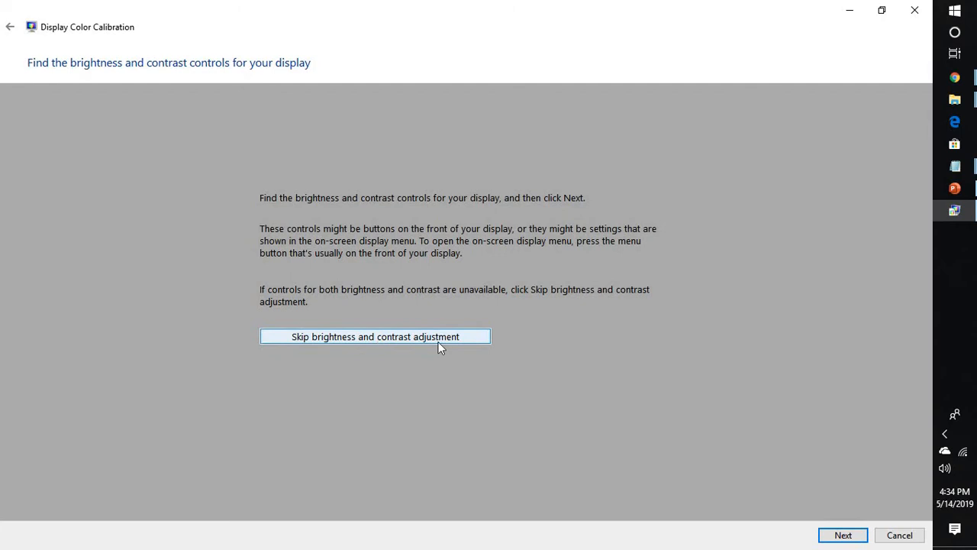
pyautogui.moveTo(524, 244)
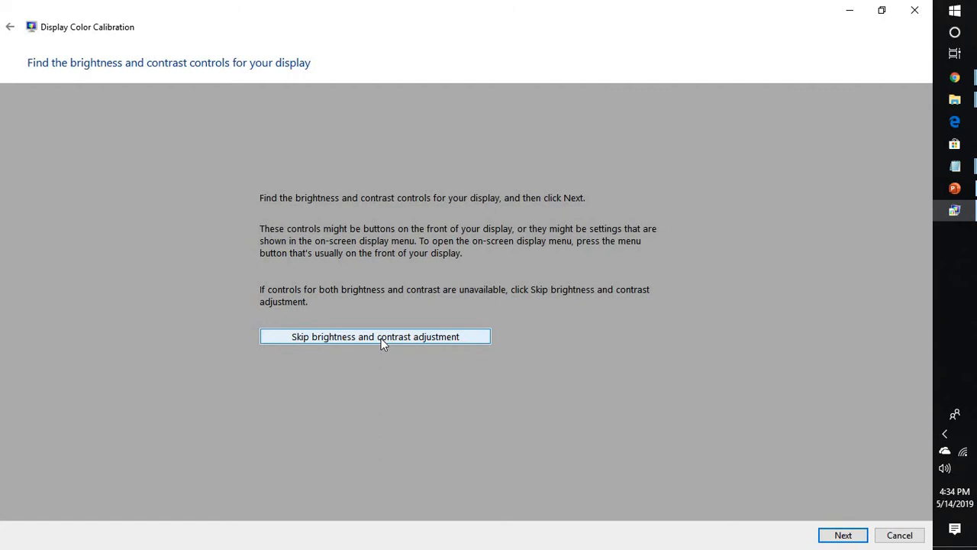
pyautogui.moveTo(828, 517)
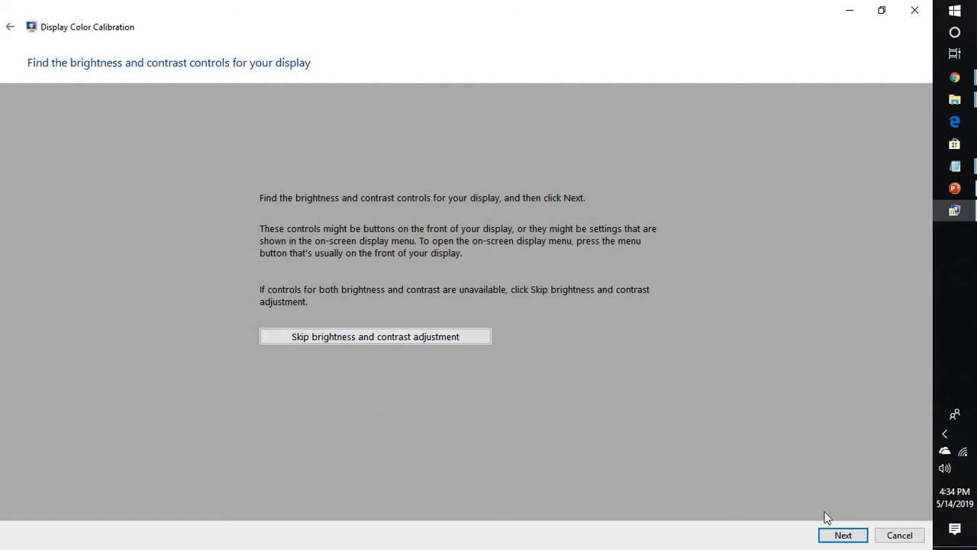
# Step: Continue past the brightness and contrast controls page to How to adjust brightness
pyautogui.click(843, 534)
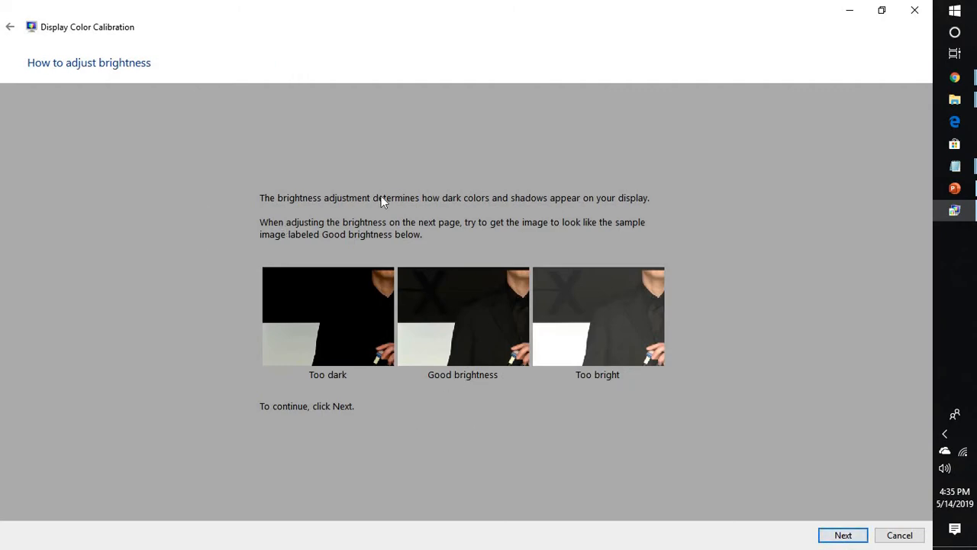
pyautogui.moveTo(406, 200)
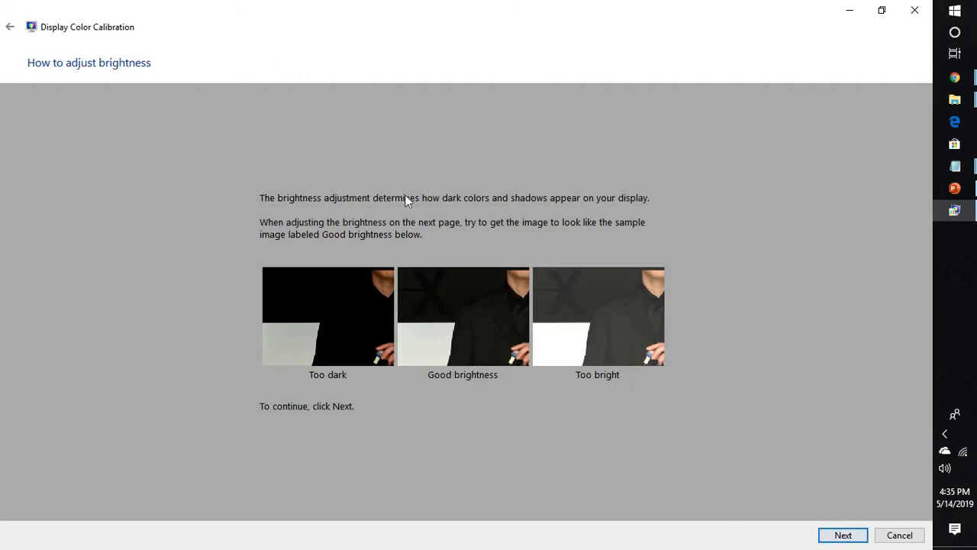
pyautogui.moveTo(532, 220)
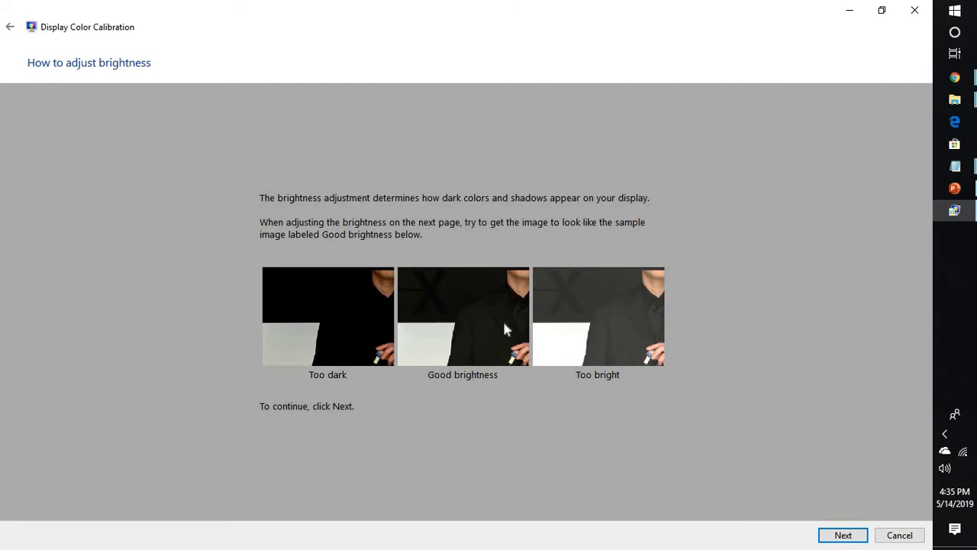
pyautogui.moveTo(506, 356)
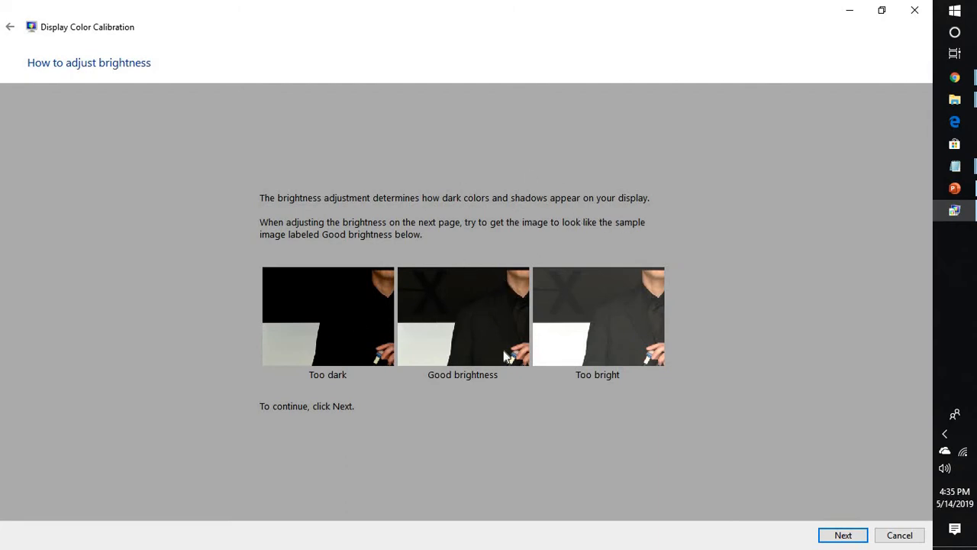
pyautogui.moveTo(607, 360)
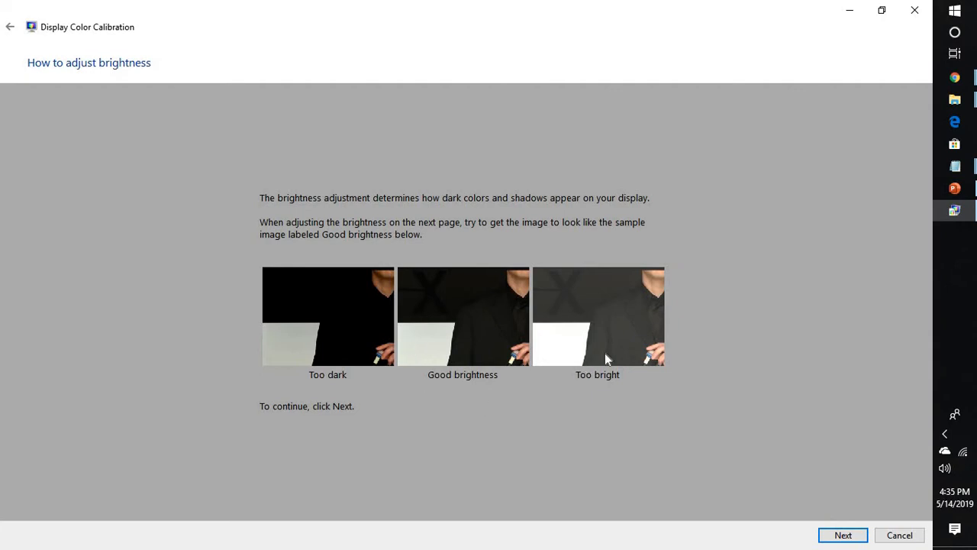
pyautogui.moveTo(847, 492)
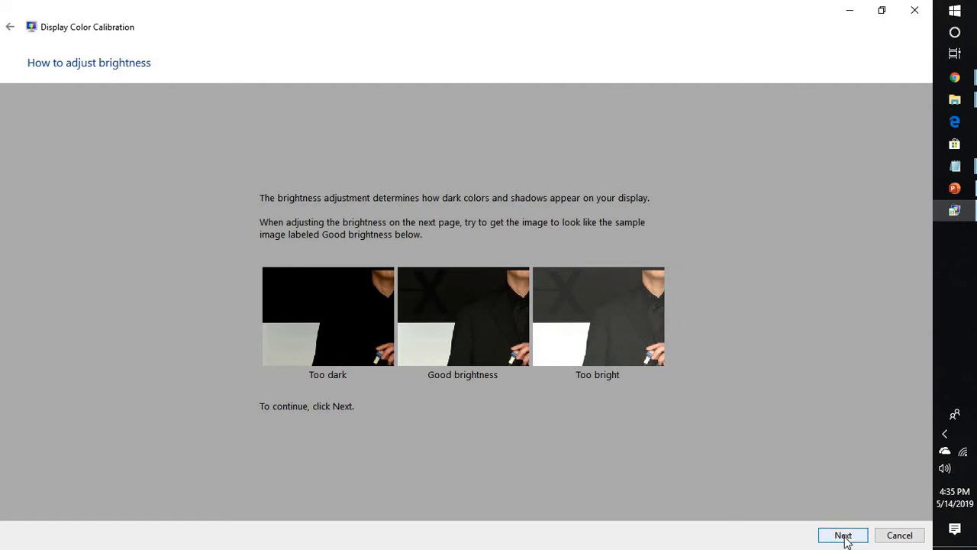
# Step: Go through the Adjust brightness page to the contrast explanation page
pyautogui.click(843, 535)
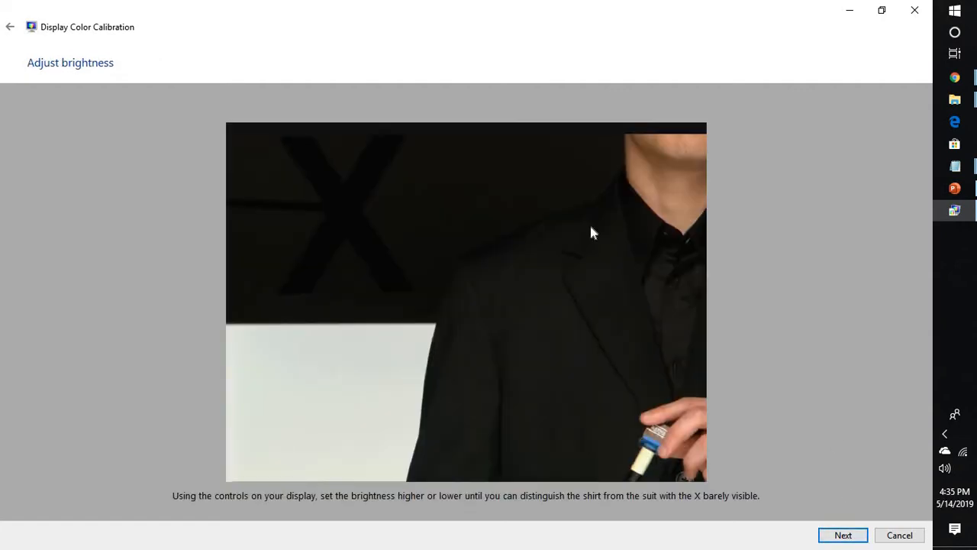
pyautogui.moveTo(489, 461)
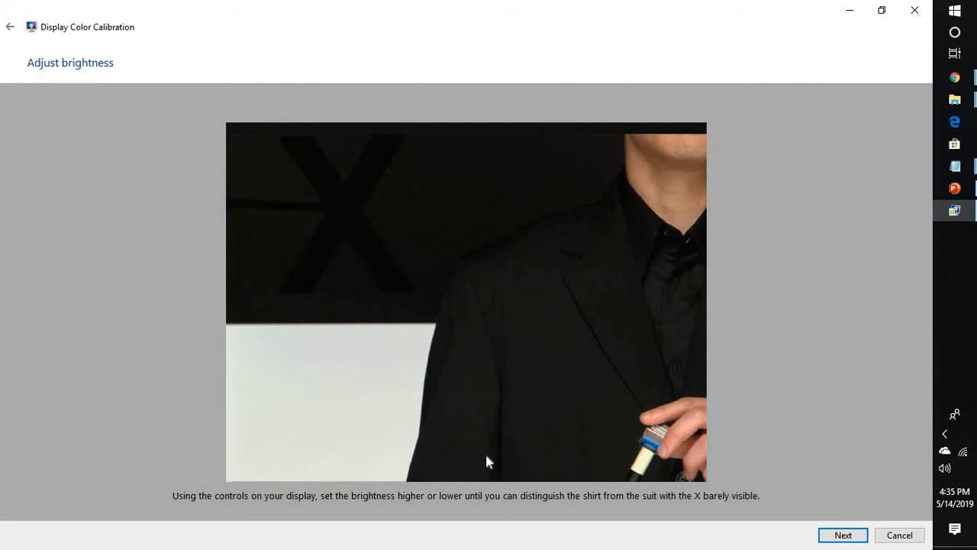
pyautogui.moveTo(222, 520)
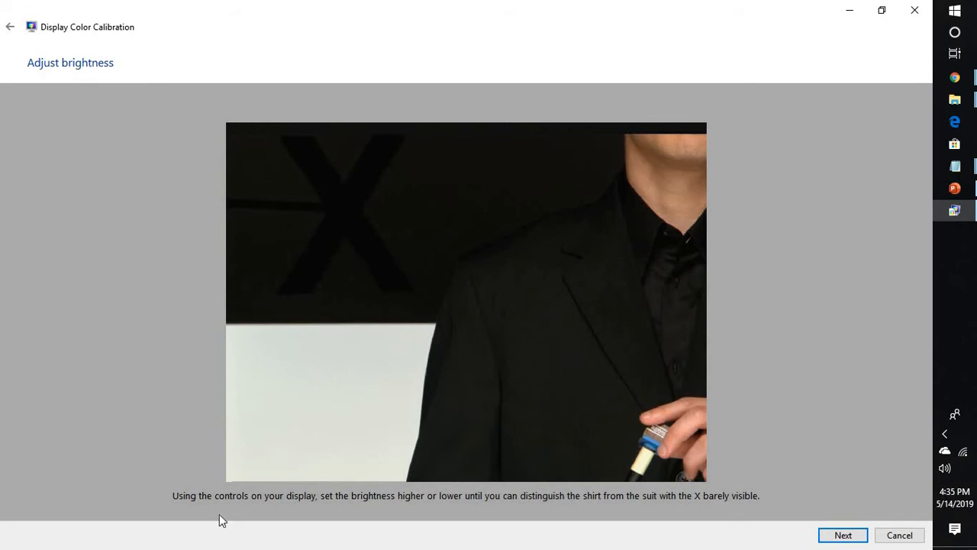
pyautogui.moveTo(408, 506)
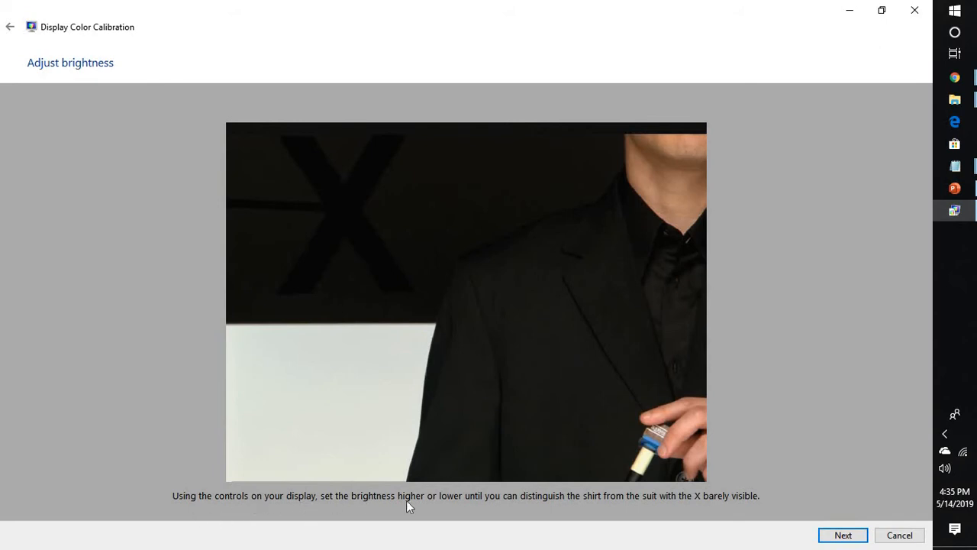
pyautogui.moveTo(571, 512)
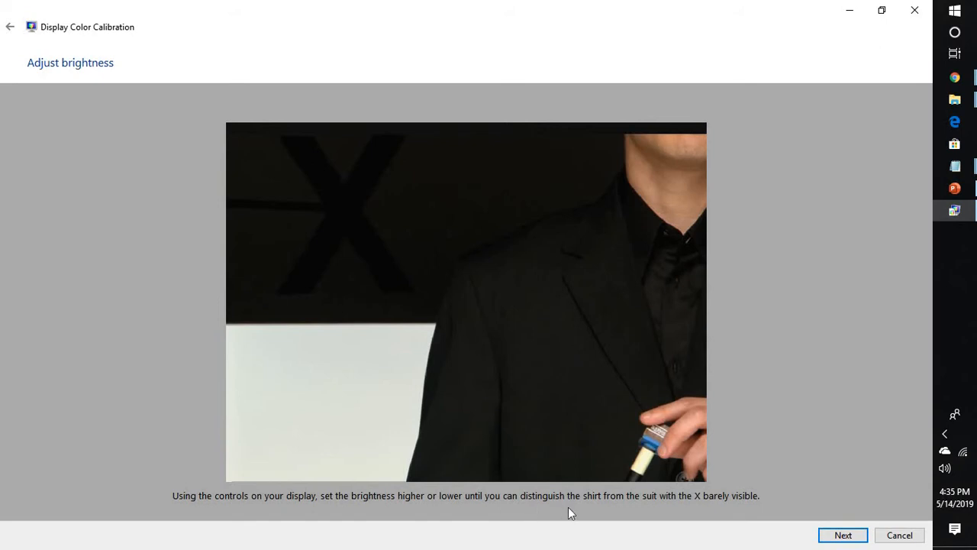
pyautogui.moveTo(606, 513)
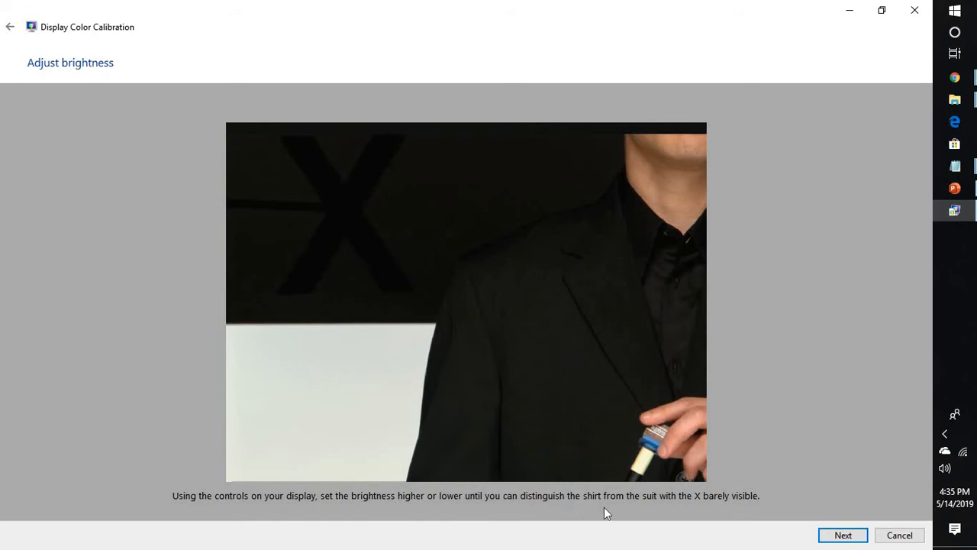
pyautogui.moveTo(700, 505)
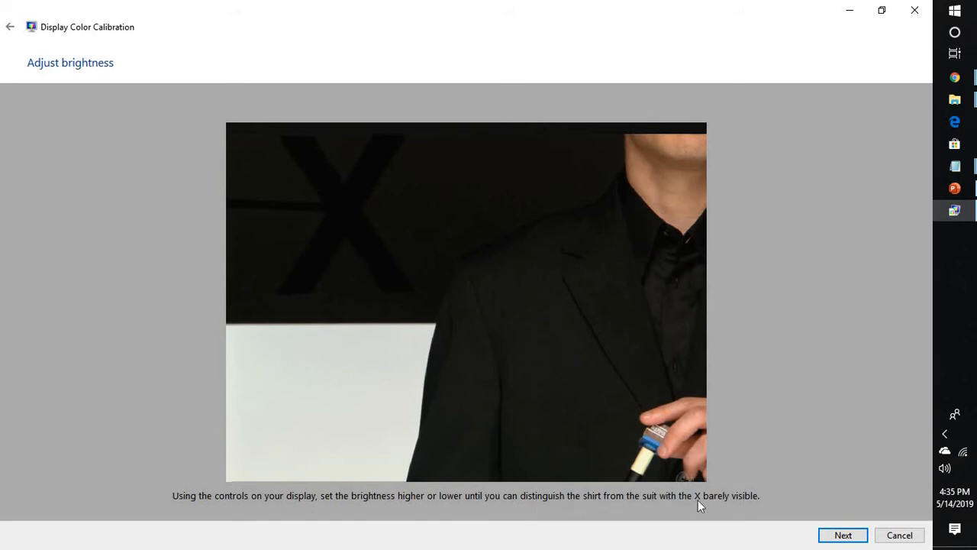
pyautogui.moveTo(368, 202)
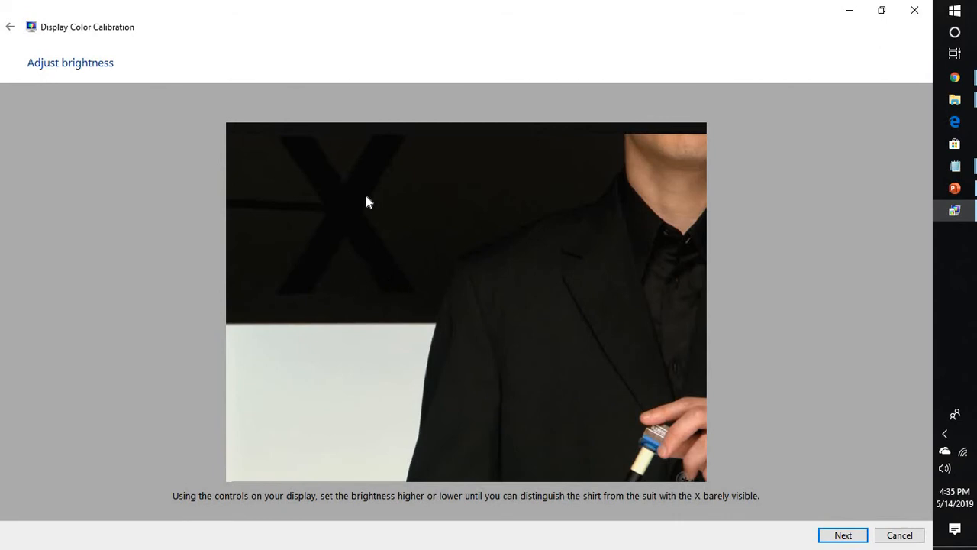
pyautogui.moveTo(332, 220)
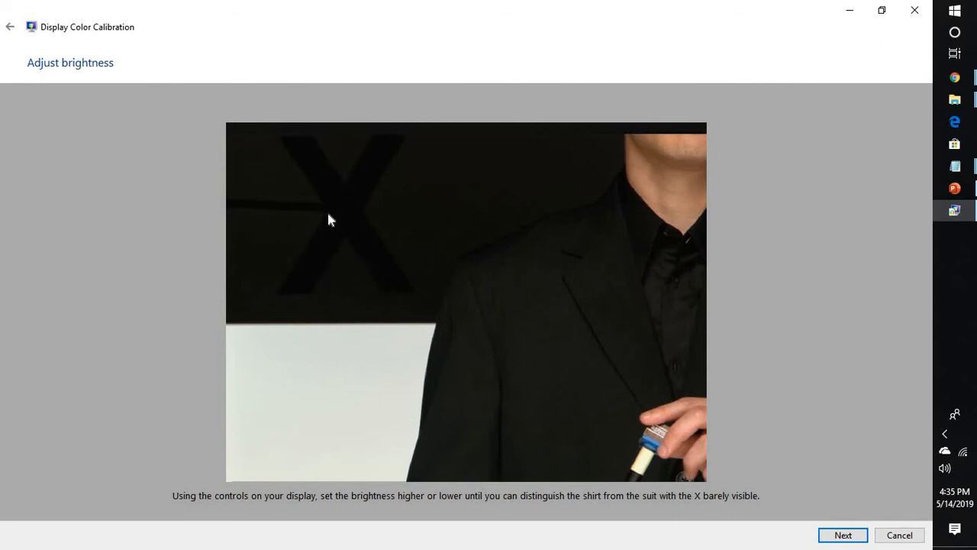
pyautogui.moveTo(410, 296)
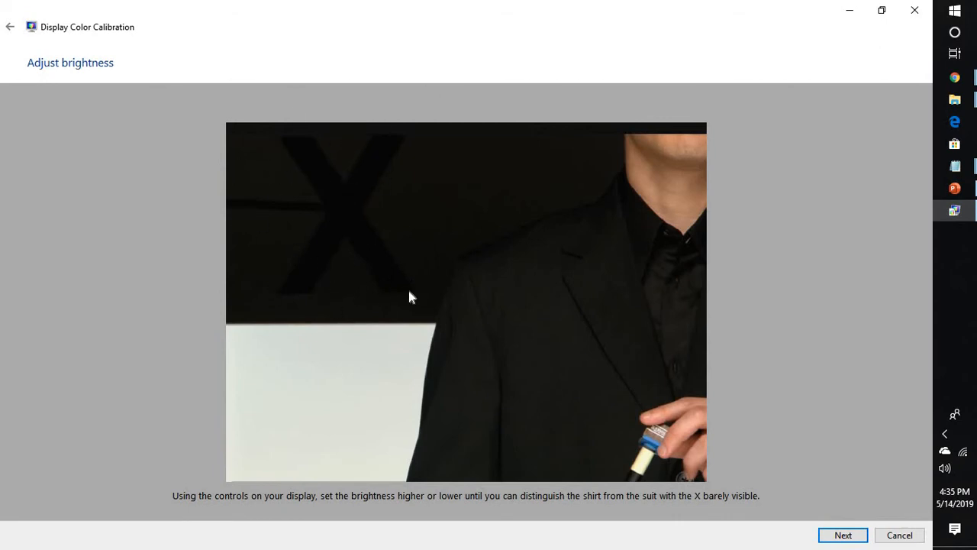
pyautogui.moveTo(219, 174)
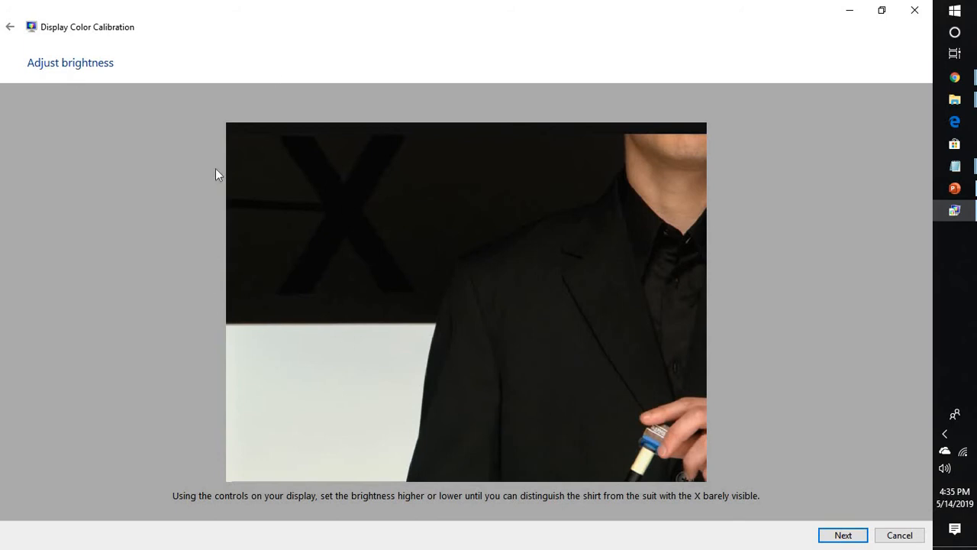
pyautogui.moveTo(374, 250)
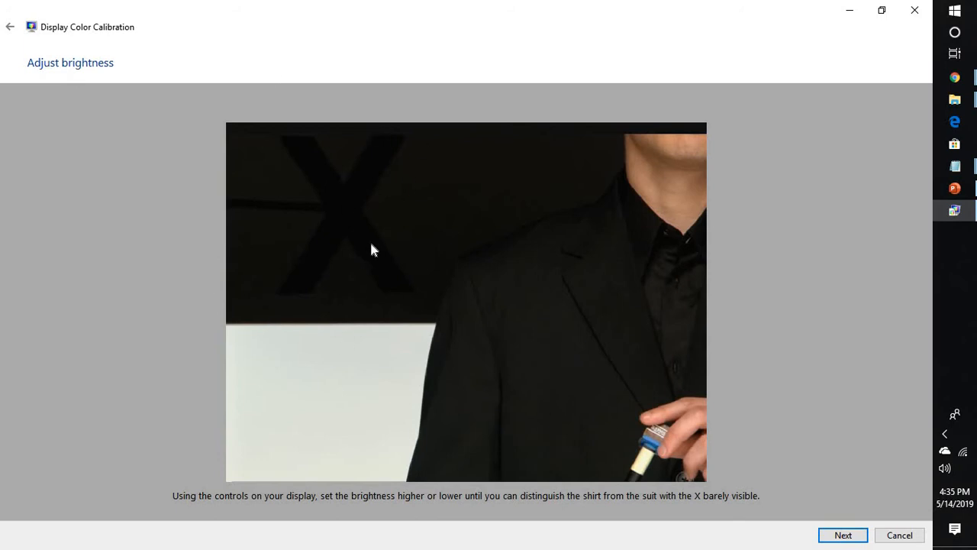
pyautogui.moveTo(367, 248)
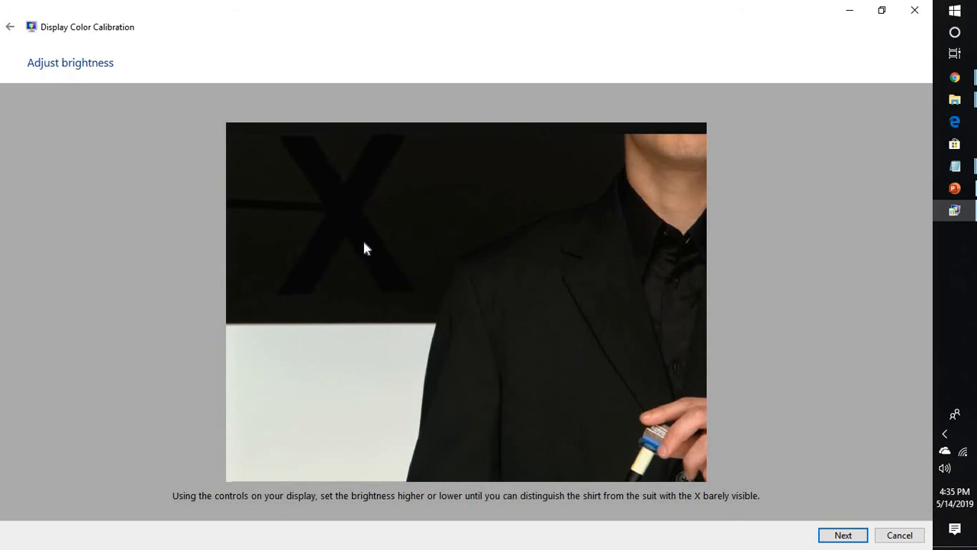
pyautogui.moveTo(374, 299)
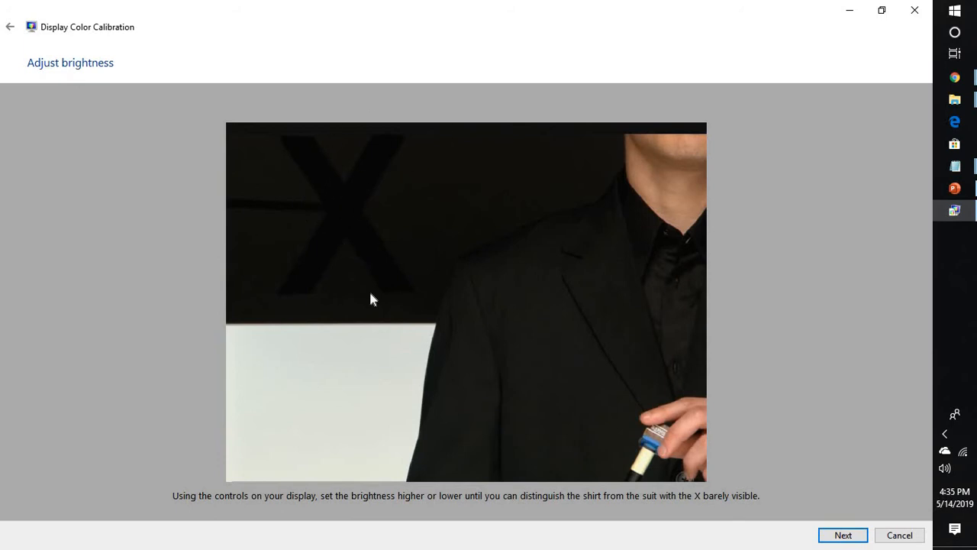
pyautogui.moveTo(901, 534)
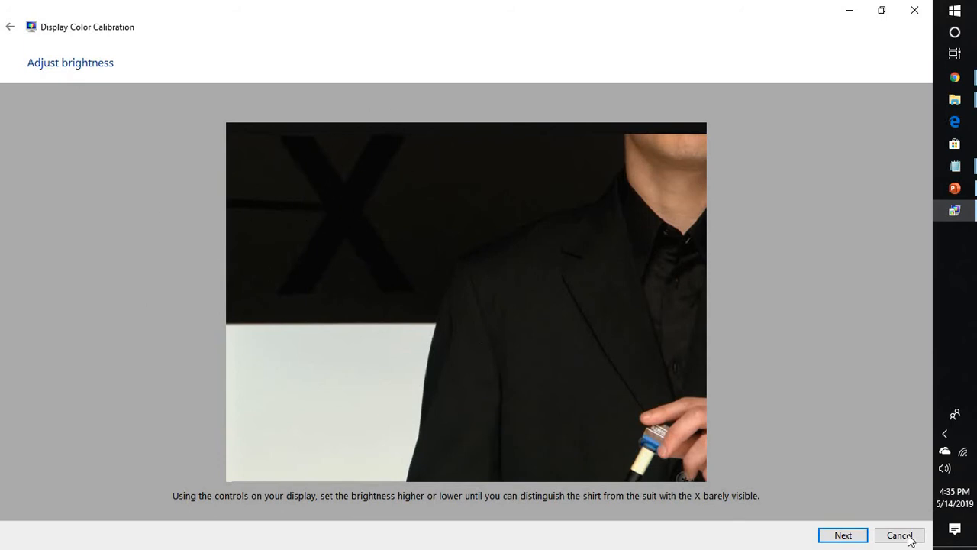
pyautogui.click(843, 535)
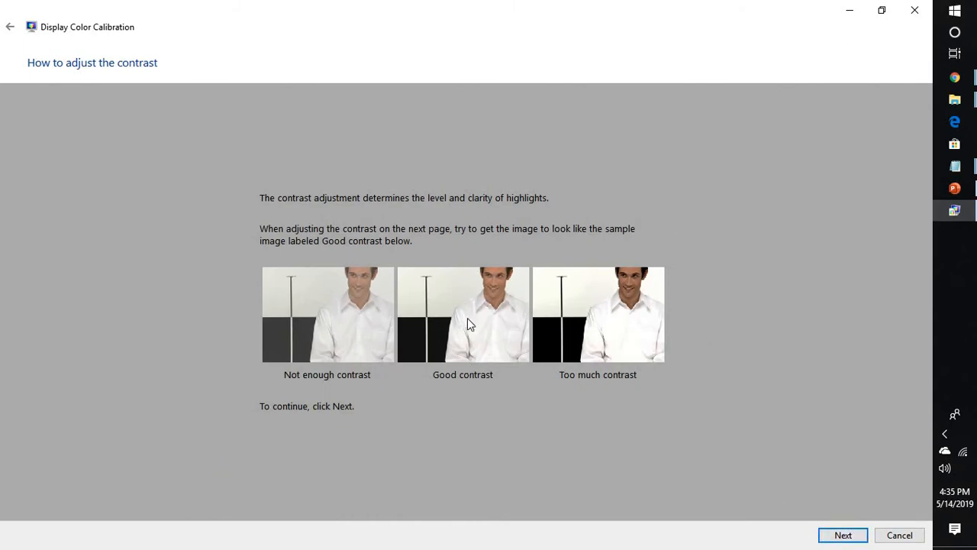
pyautogui.moveTo(610, 321)
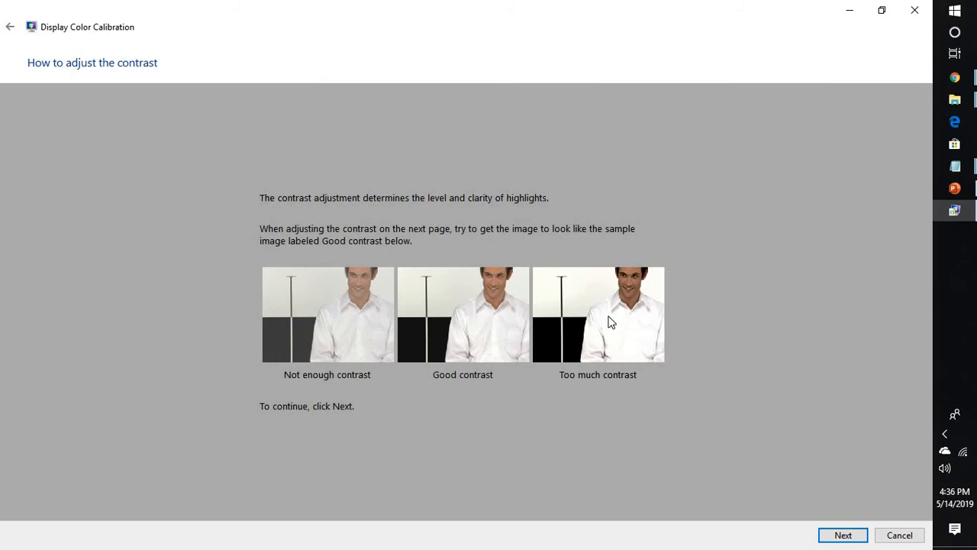
pyautogui.moveTo(367, 328)
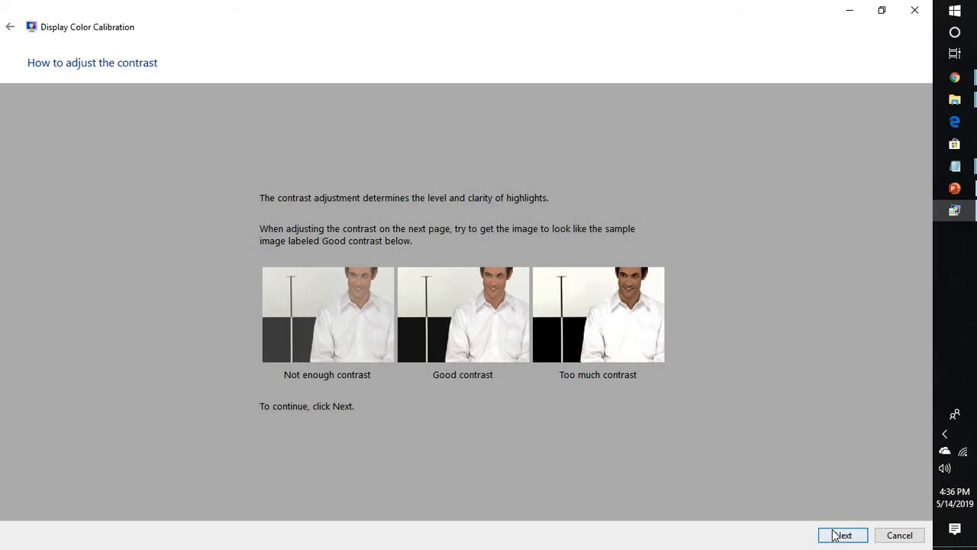
# Step: Continue from How to adjust contrast to the contrast adjustment page
pyautogui.click(843, 534)
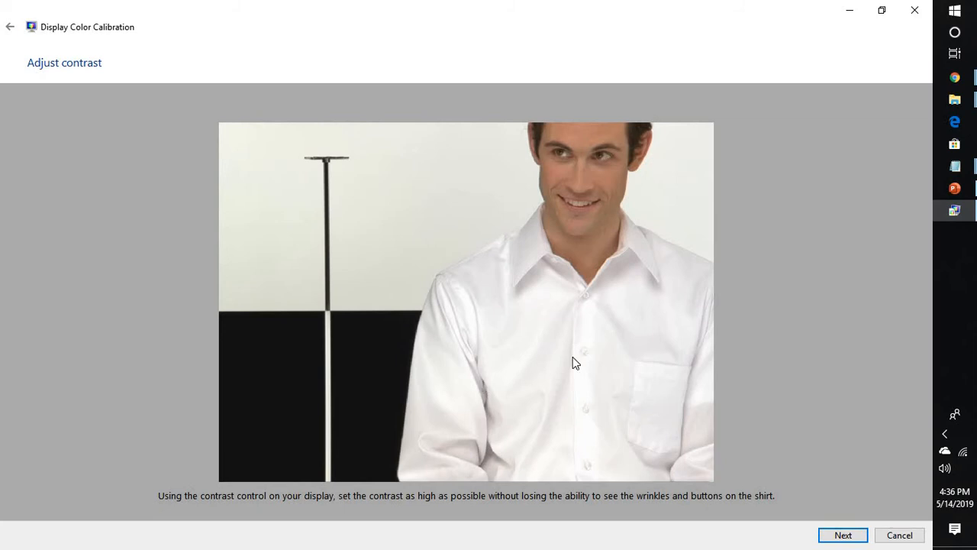
pyautogui.moveTo(596, 458)
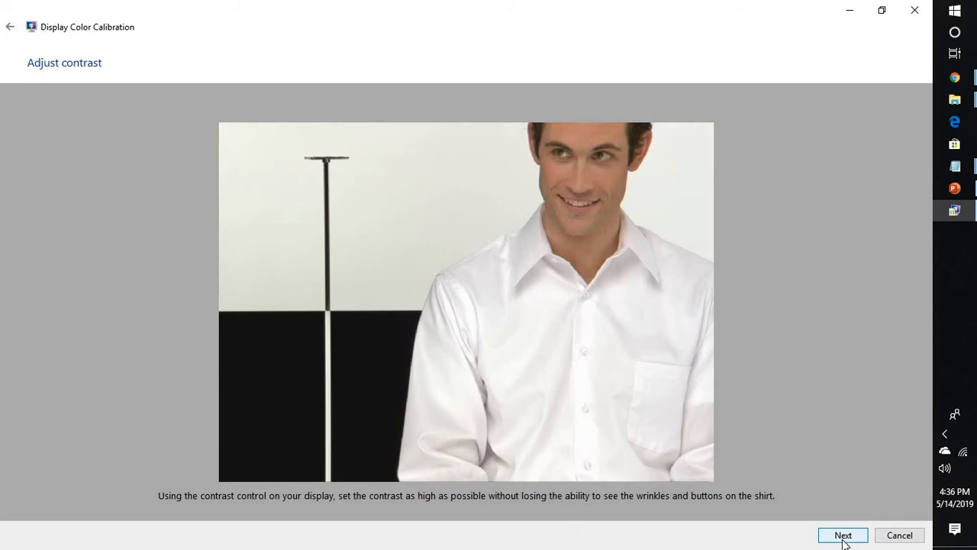
# Step: Finish Adjust contrast and continue to the color balance explanation
pyautogui.click(843, 535)
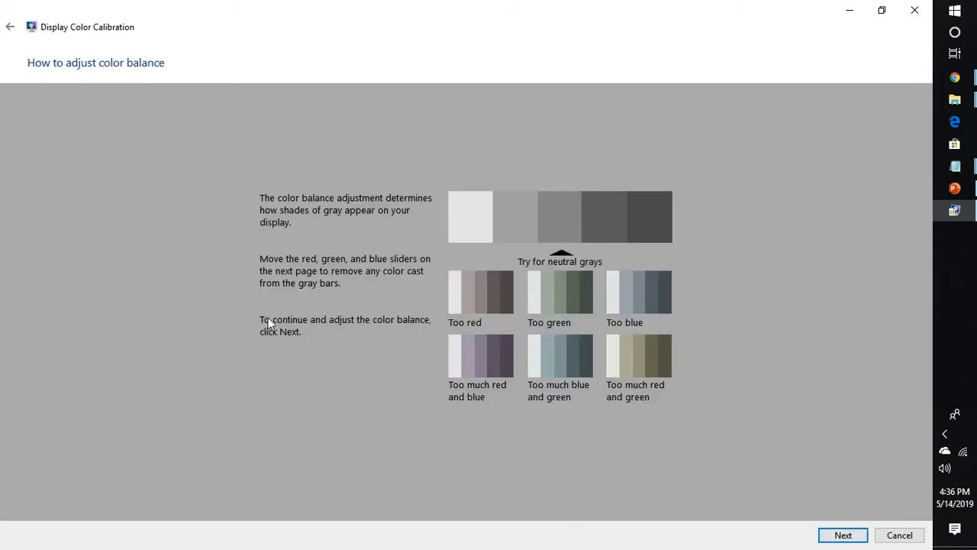
pyautogui.moveTo(311, 213)
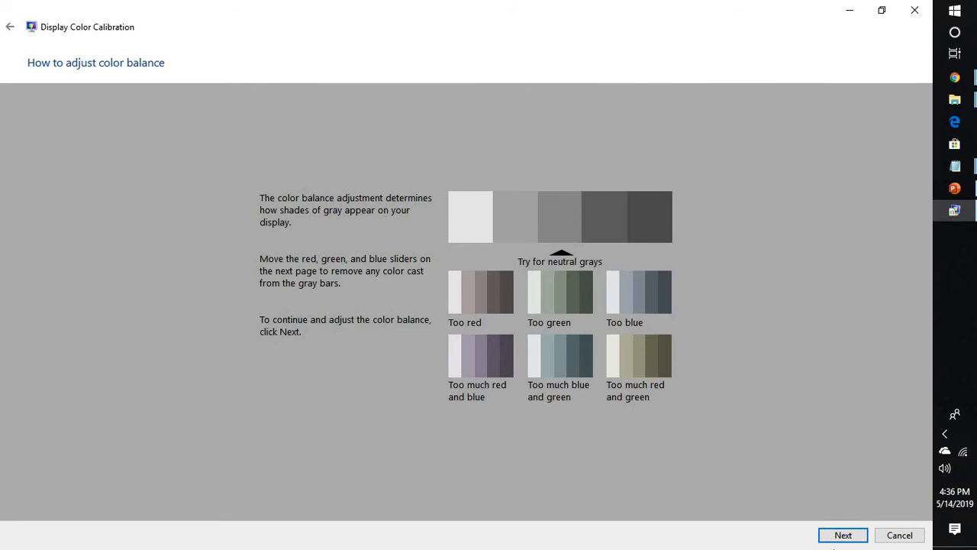
# Step: Pass both color balance pages, leaving the RGB sliders unchanged
pyautogui.click(843, 534)
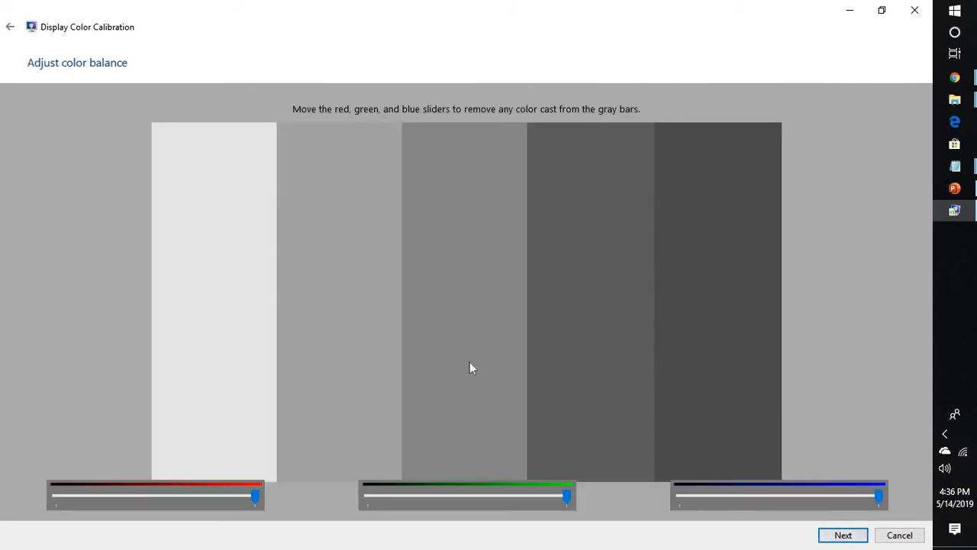
pyautogui.moveTo(424, 361)
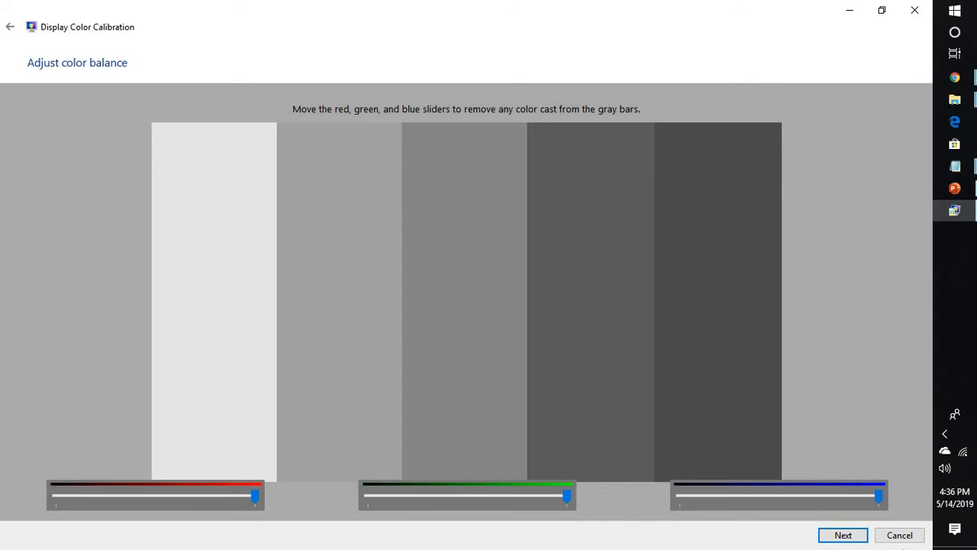
pyautogui.click(843, 534)
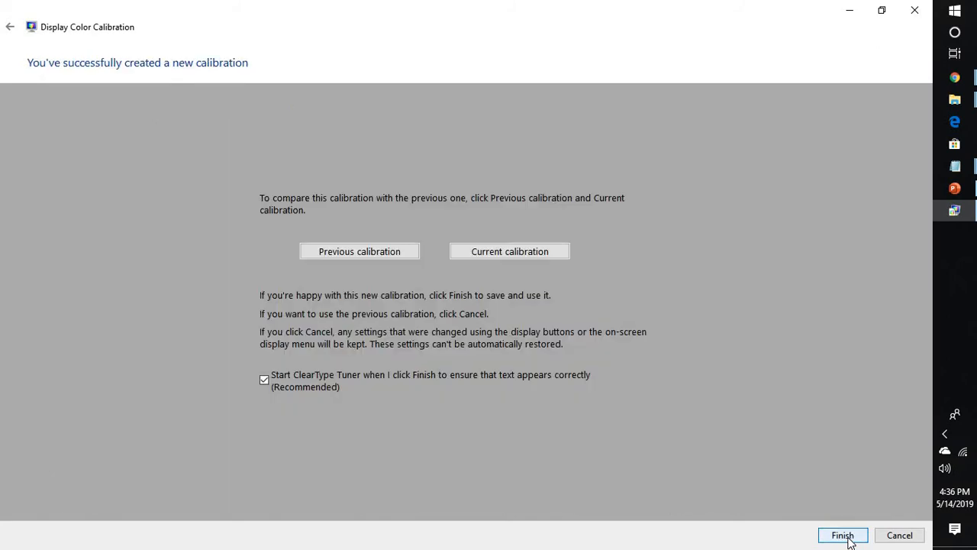
pyautogui.moveTo(466, 204)
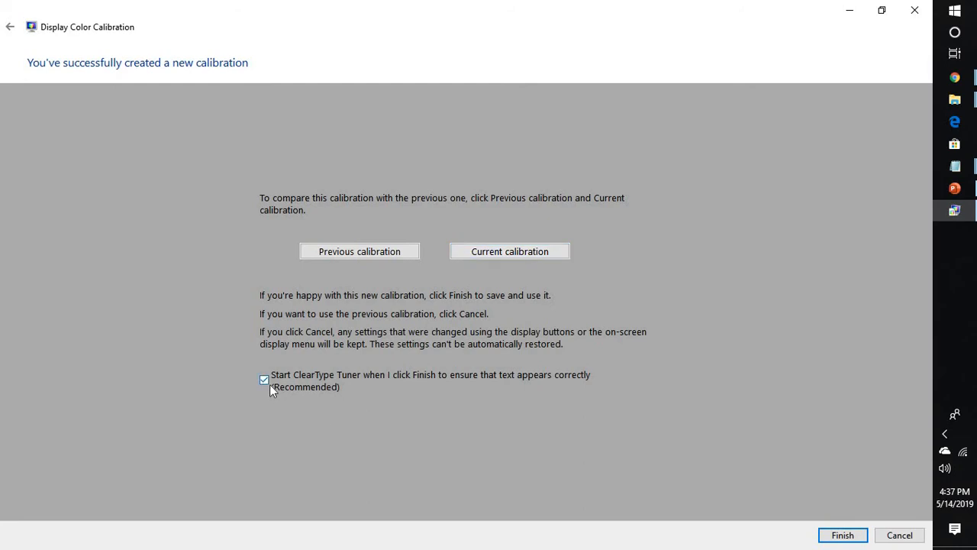
pyautogui.moveTo(576, 359)
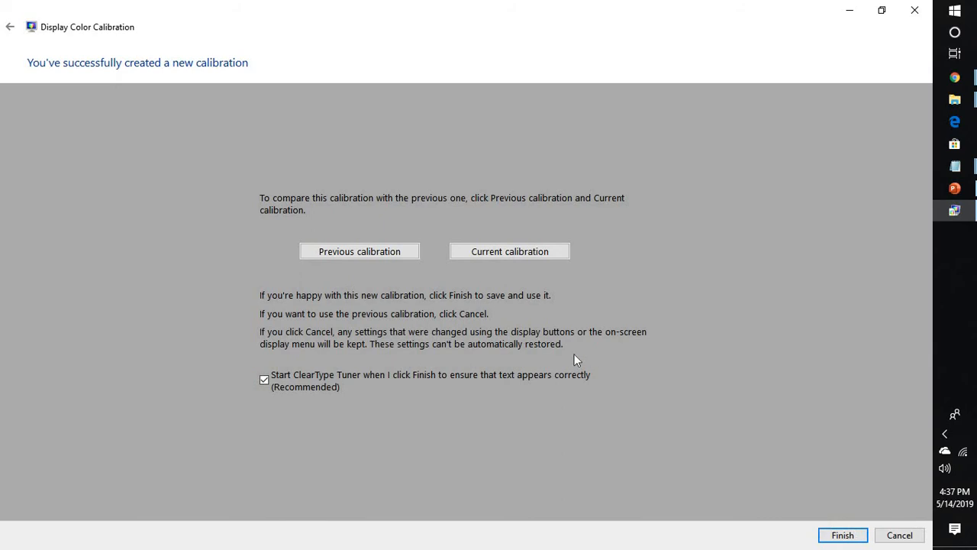
# Step: Preview the previous calibration, then finish with ClearType Tuner launching
pyautogui.click(359, 251)
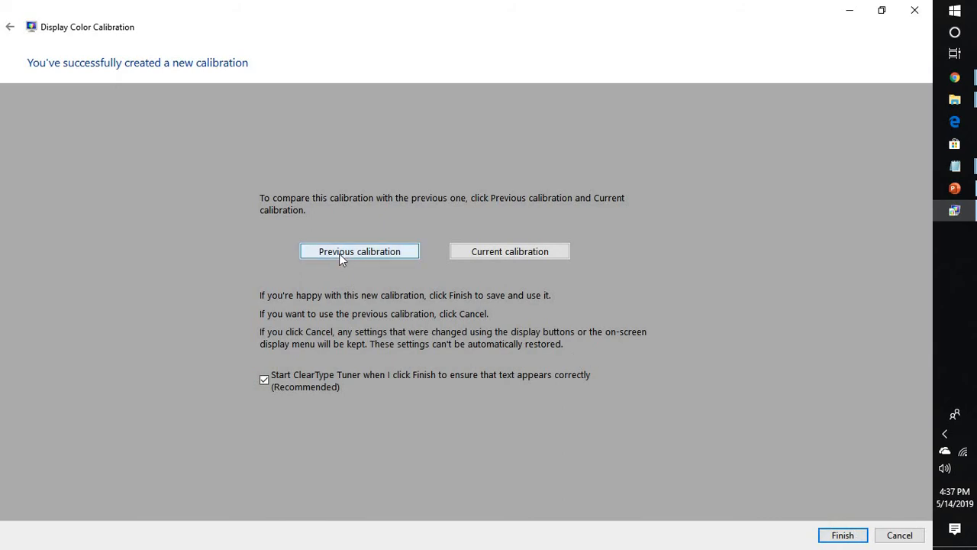
pyautogui.moveTo(618, 383)
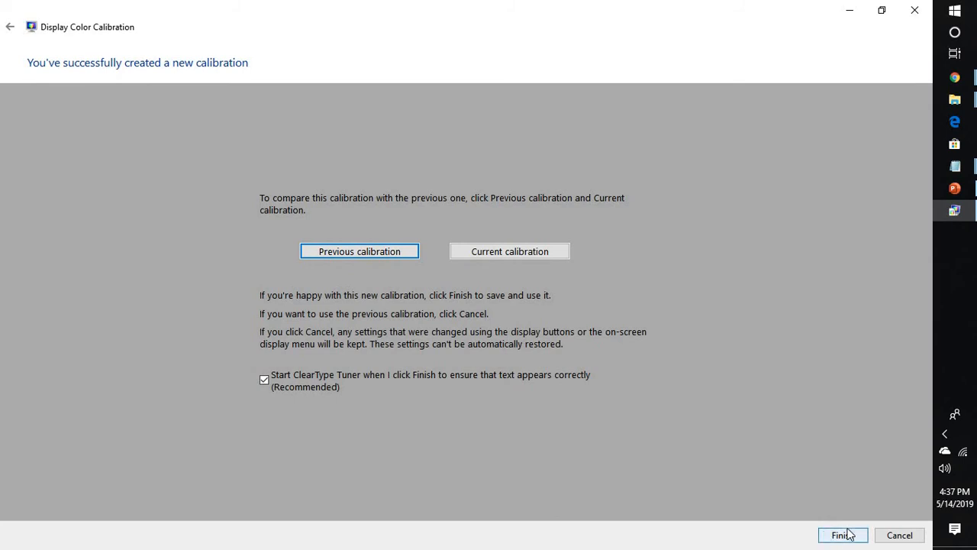
pyautogui.click(843, 534)
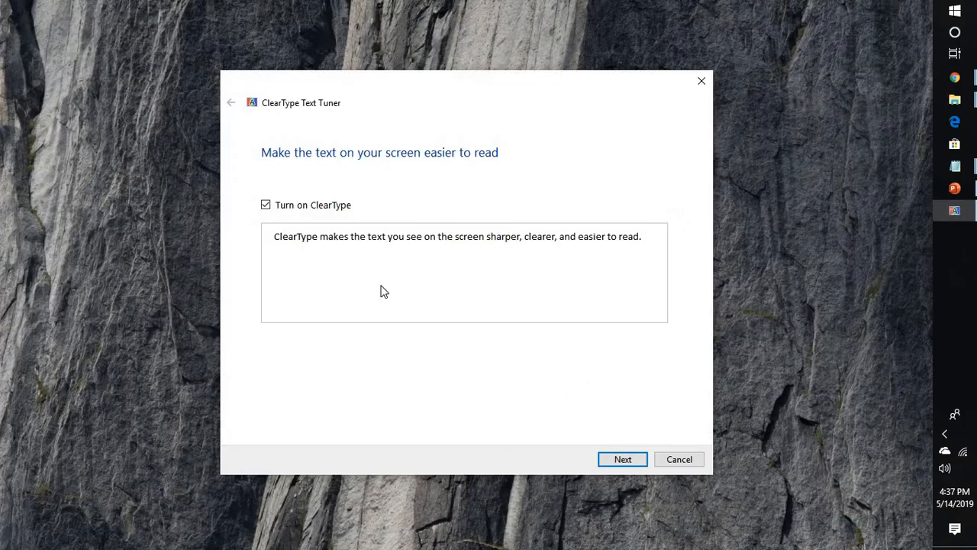
pyautogui.moveTo(527, 171)
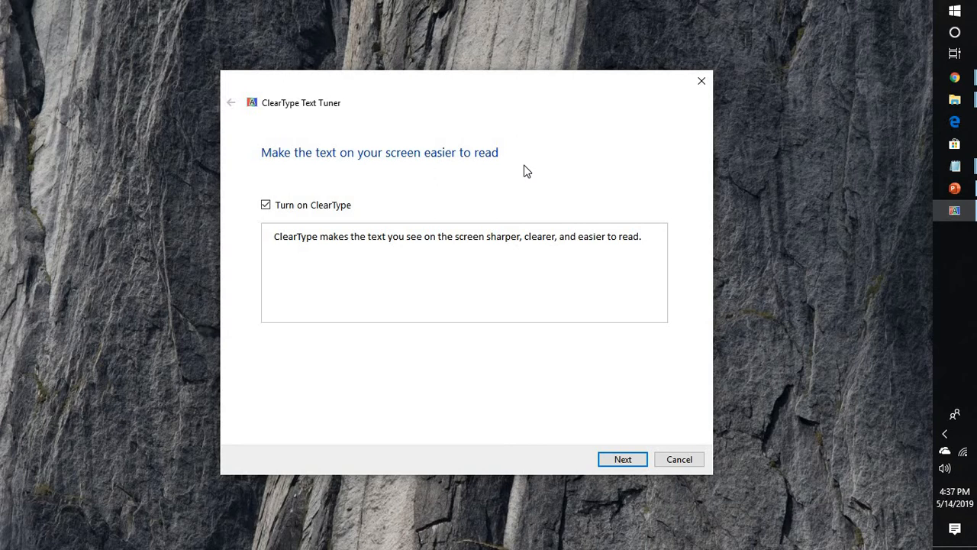
pyautogui.moveTo(424, 241)
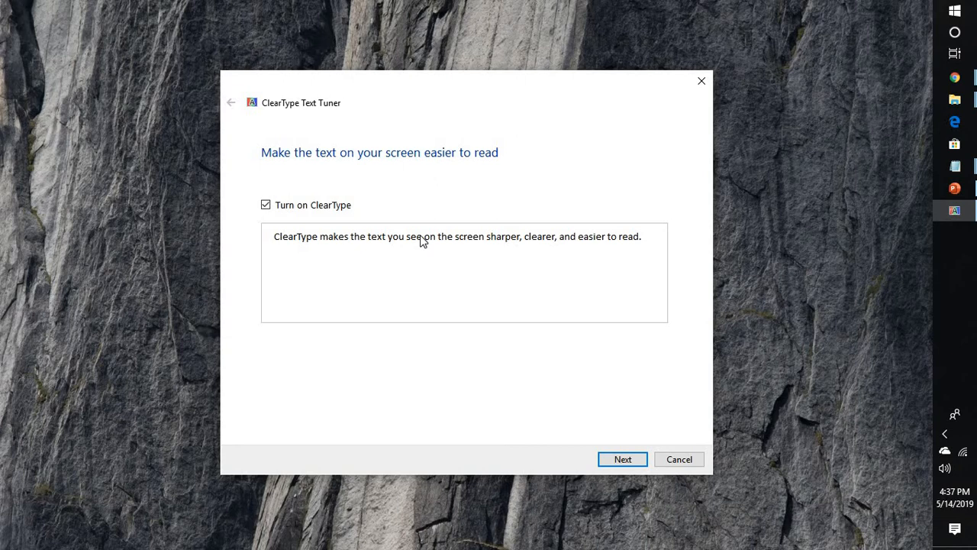
pyautogui.moveTo(538, 179)
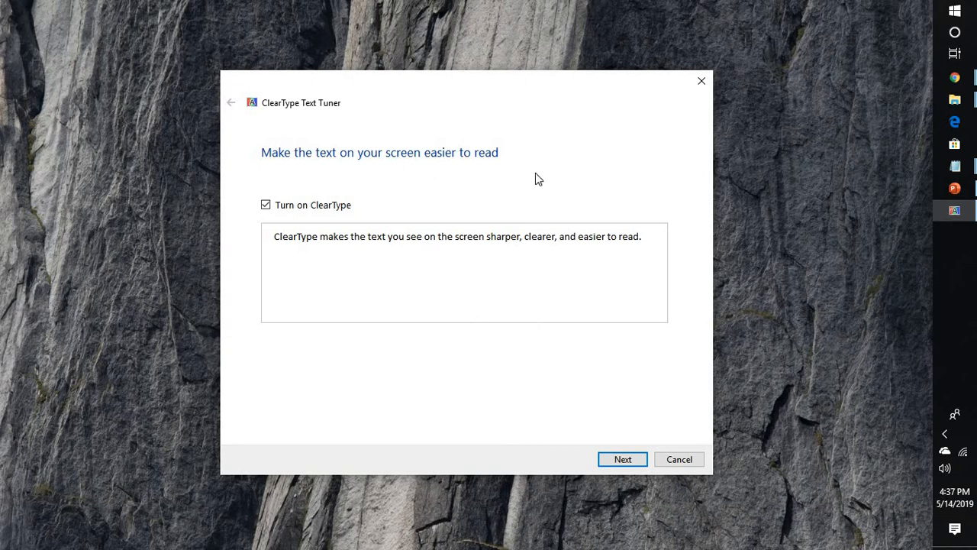
pyautogui.moveTo(451, 180)
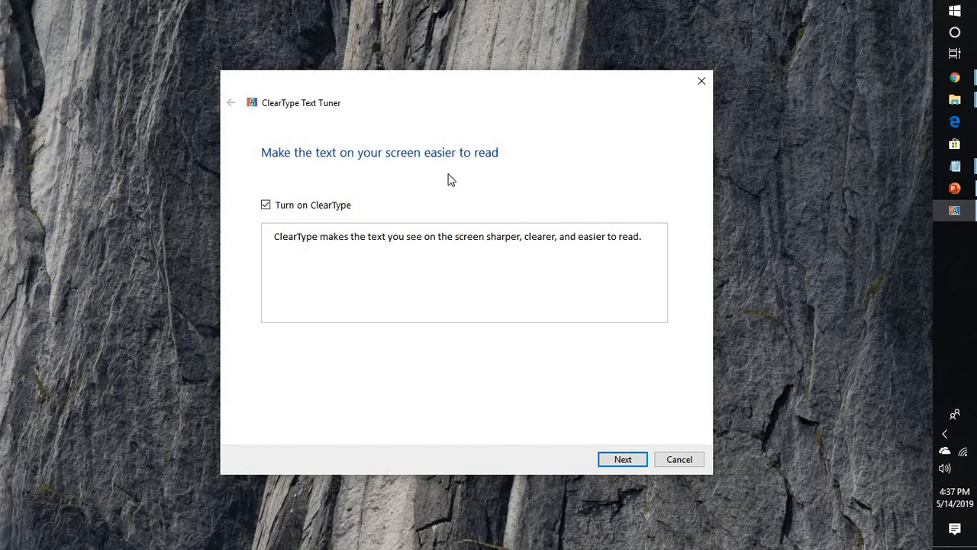
pyautogui.moveTo(893, 16)
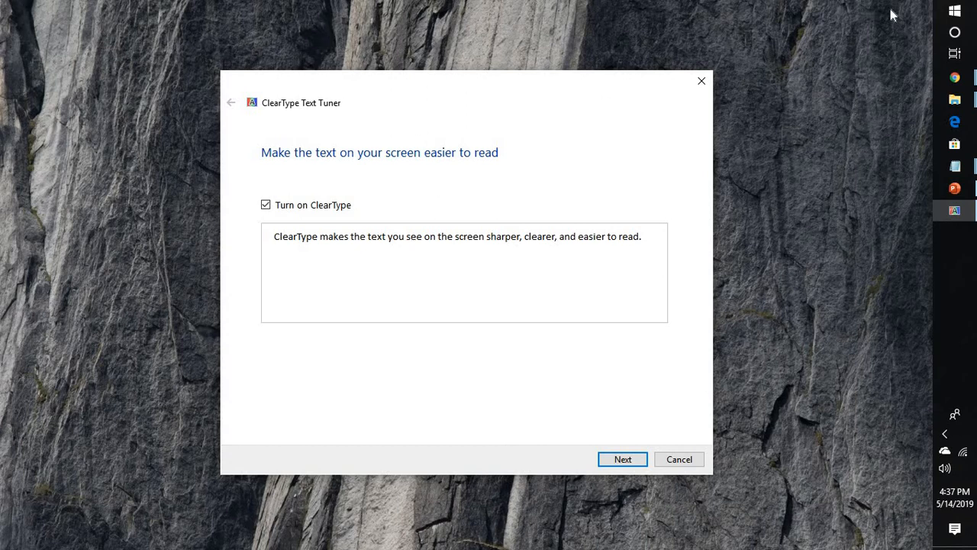
pyautogui.moveTo(758, 102)
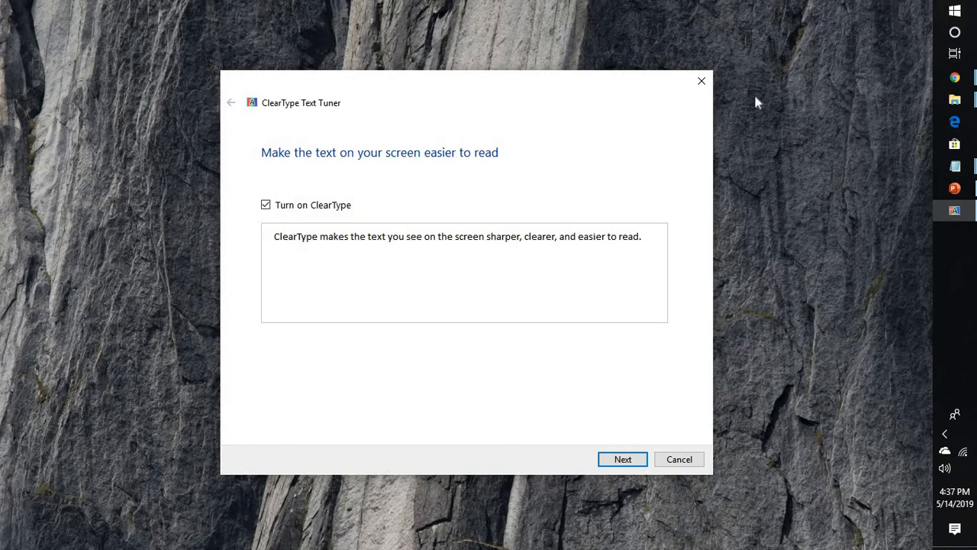
pyautogui.moveTo(626, 486)
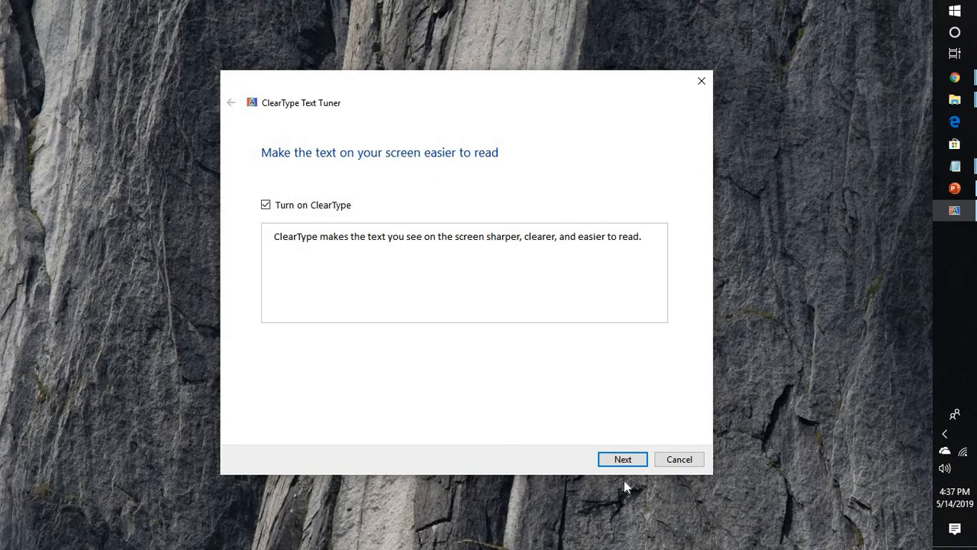
# Step: Cancel out of the ClearType Text Tuner from its first page, leaving settings unchanged
pyautogui.click(678, 459)
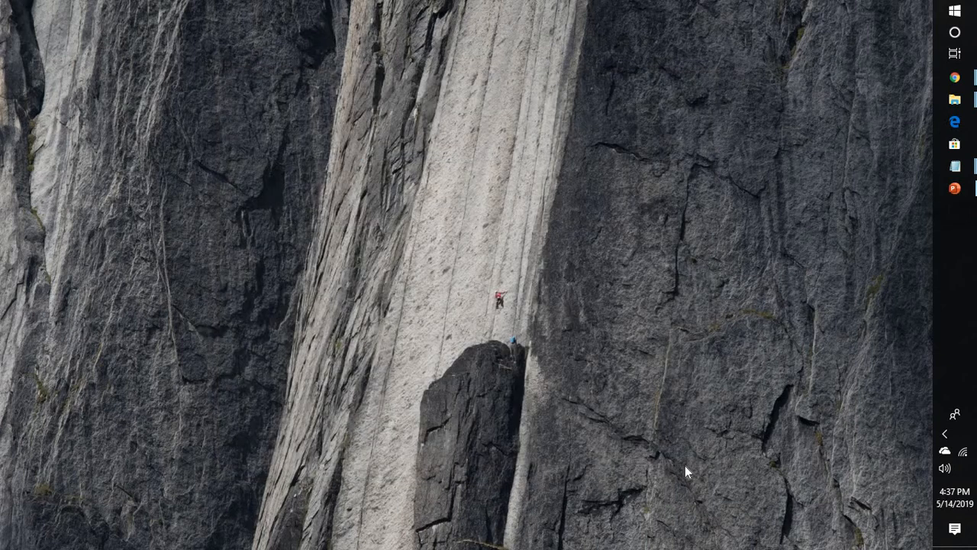